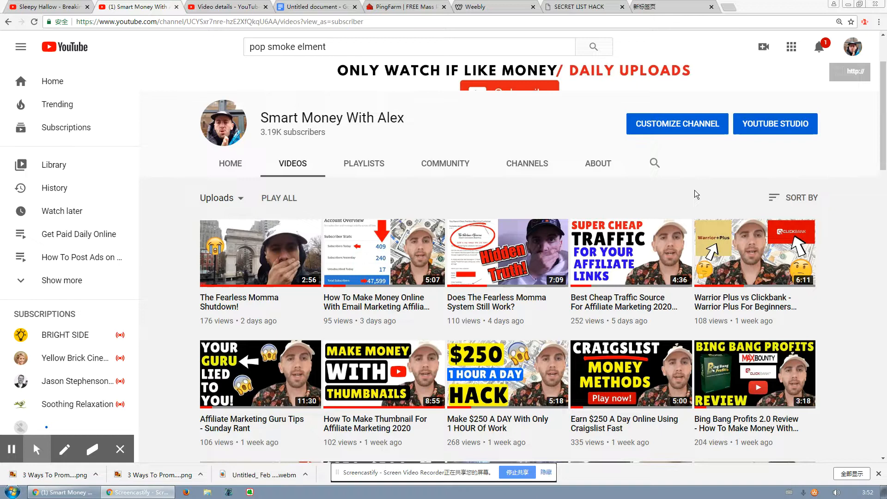
{"action": "mouse_move", "coordinate": [658, 310]}
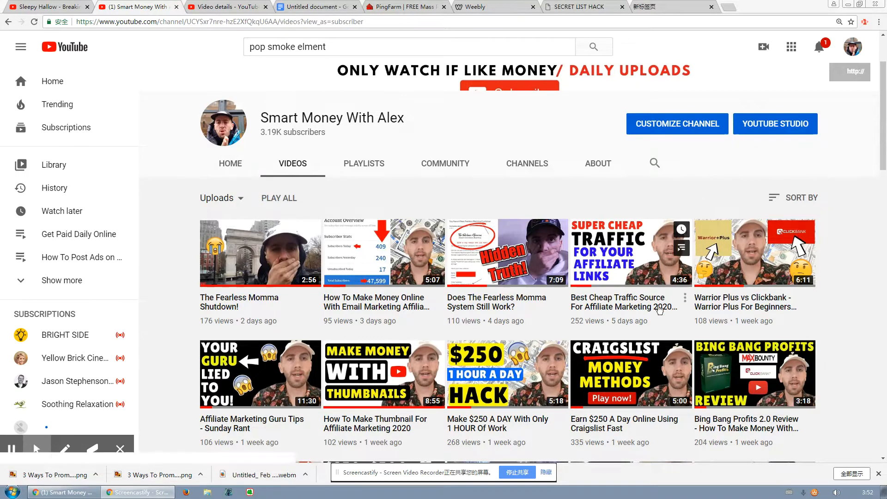
{"action": "mouse_move", "coordinate": [195, 287]}
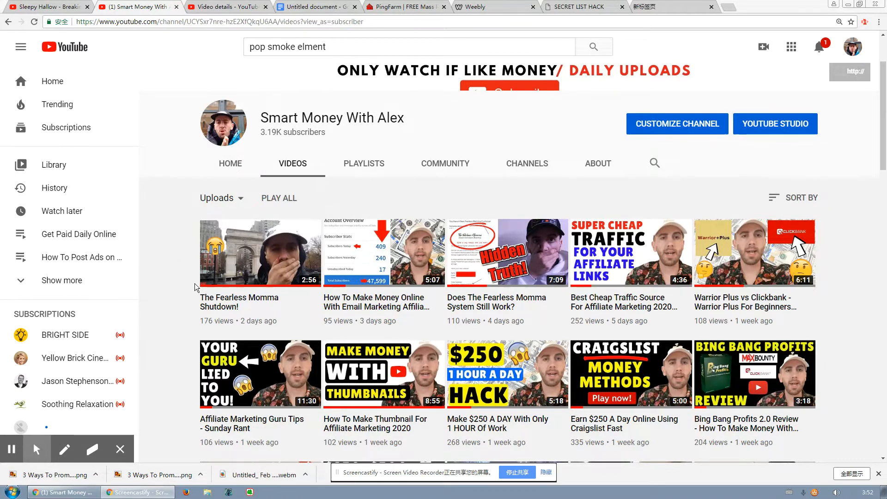
- Bring up the Secret List Hack Review video's details and focus its title field
{"action": "scroll", "scroll_direction": "down", "scroll_amount": 3}
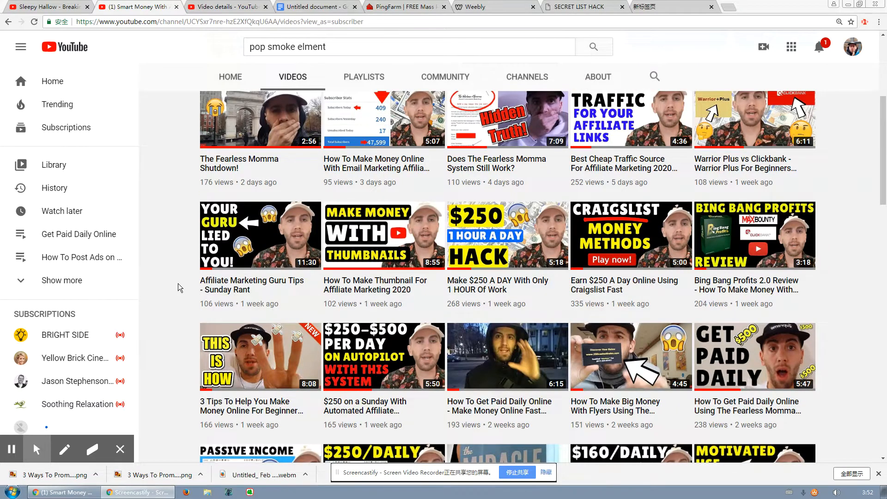
{"action": "scroll", "scroll_direction": "down", "scroll_amount": 3}
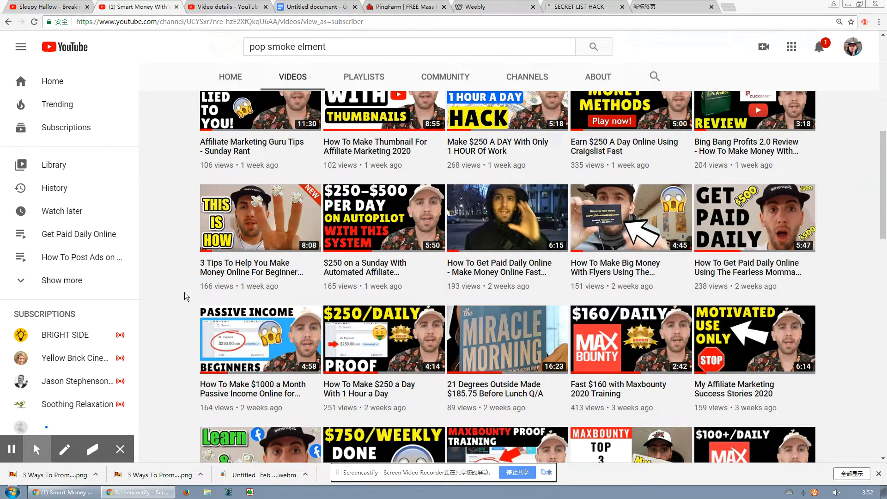
{"action": "scroll", "scroll_direction": "down", "scroll_amount": 3}
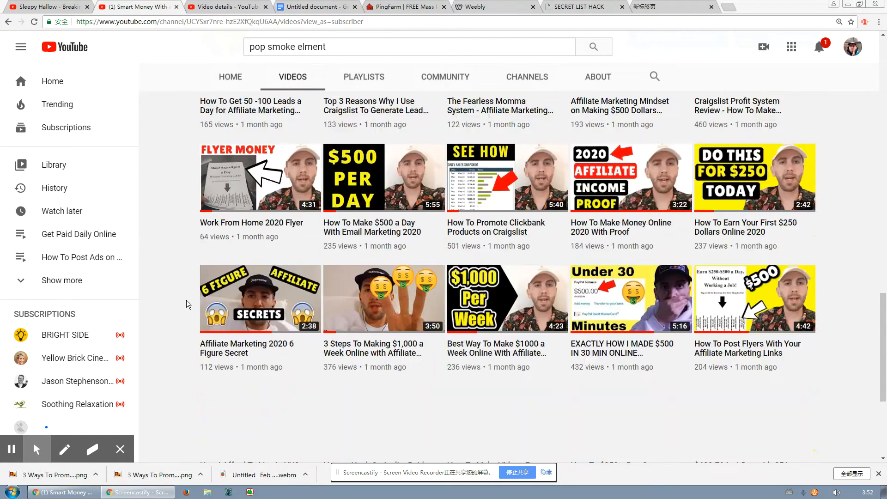
{"action": "scroll", "scroll_direction": "down", "scroll_amount": 3}
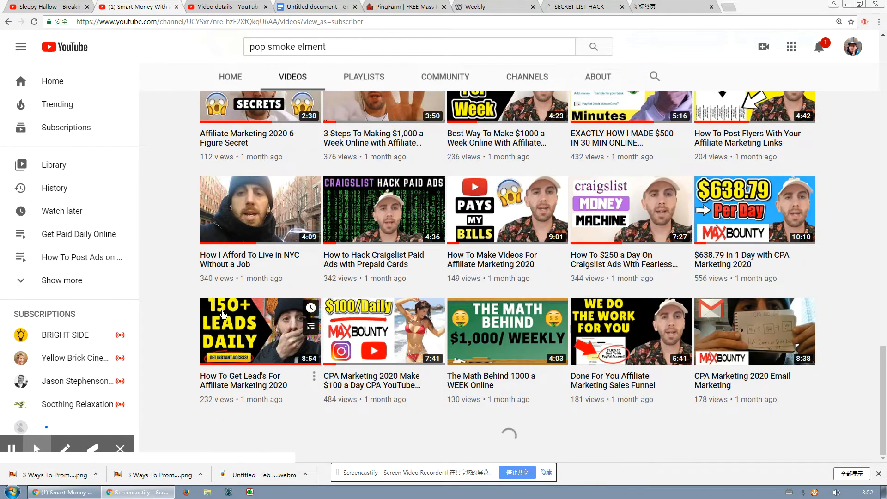
{"action": "scroll", "scroll_direction": "down", "scroll_amount": 3}
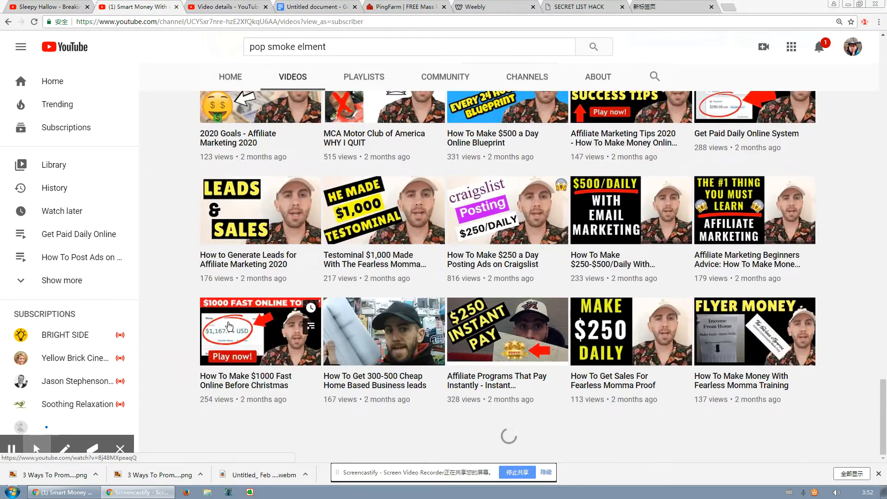
{"action": "scroll", "scroll_direction": "down", "scroll_amount": 3}
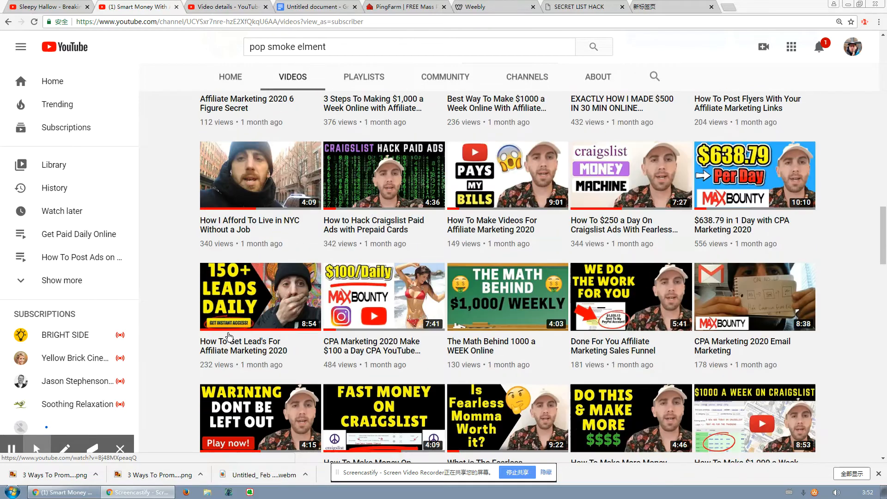
{"action": "scroll", "scroll_direction": "up", "scroll_amount": 3}
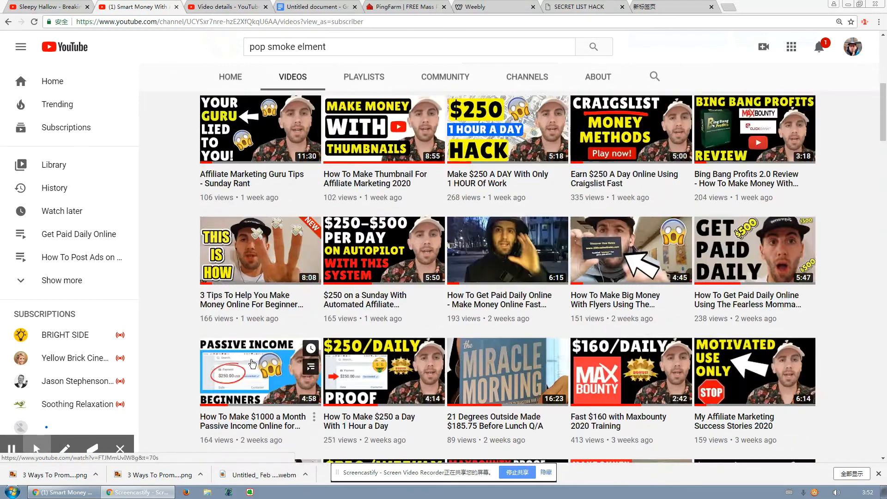
{"action": "scroll", "scroll_direction": "up", "scroll_amount": 3}
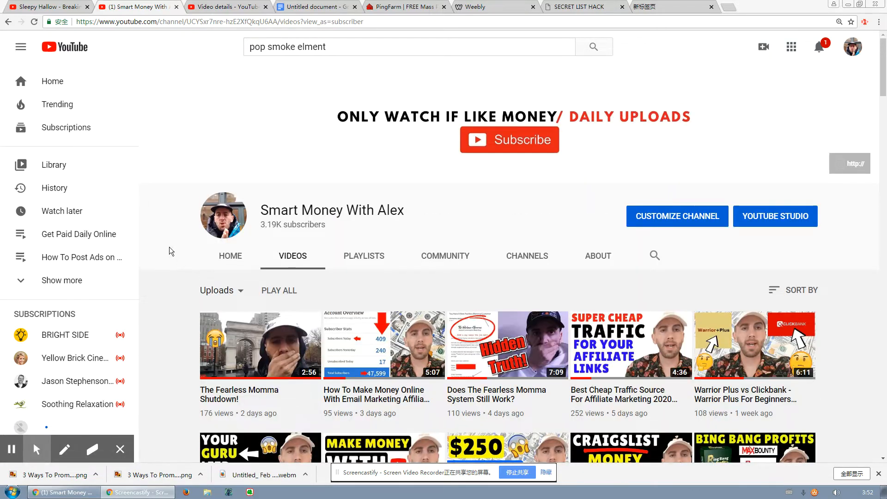
{"action": "scroll", "scroll_direction": "down", "scroll_amount": 3}
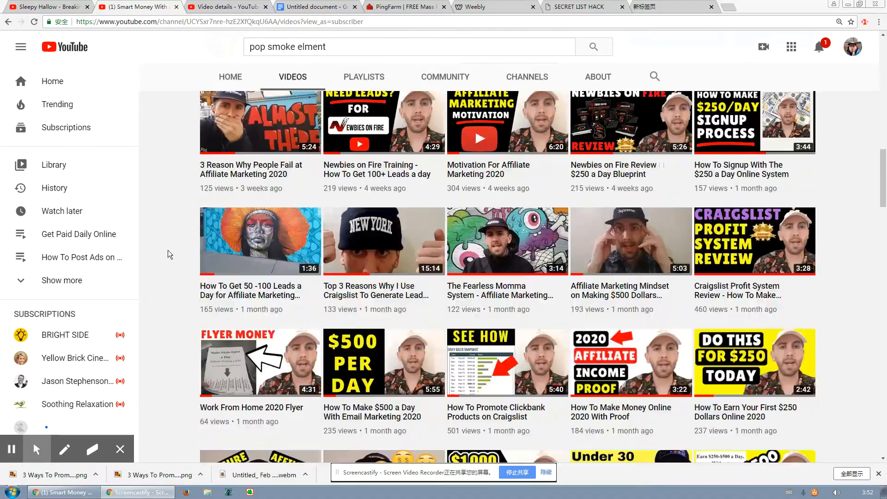
{"action": "scroll", "scroll_direction": "down", "scroll_amount": 3}
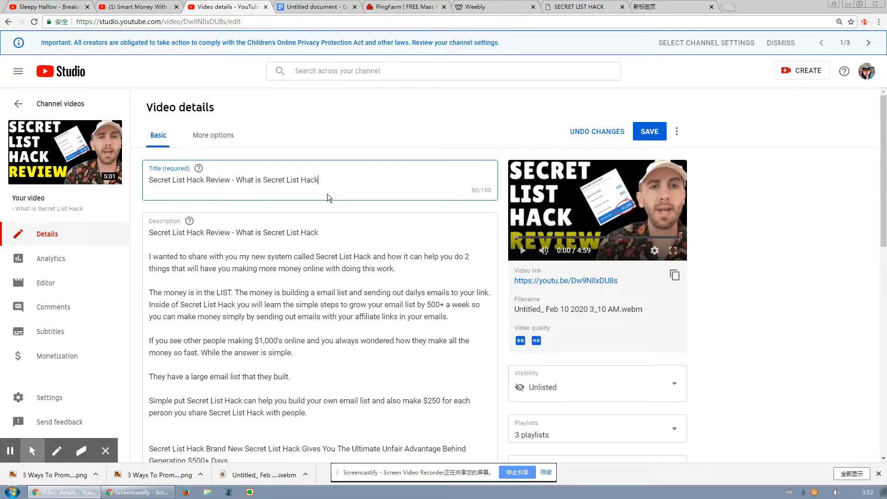
{"action": "mouse_move", "coordinate": [344, 186]}
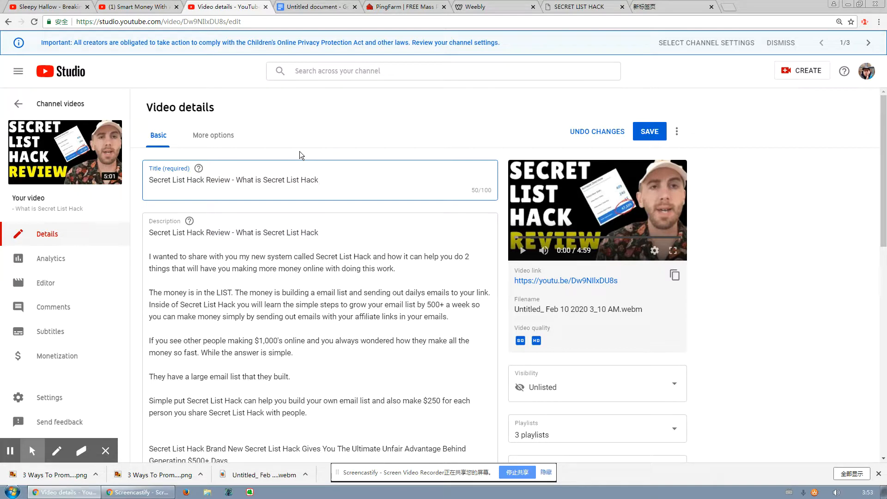
{"action": "left_click", "coordinate": [318, 180]}
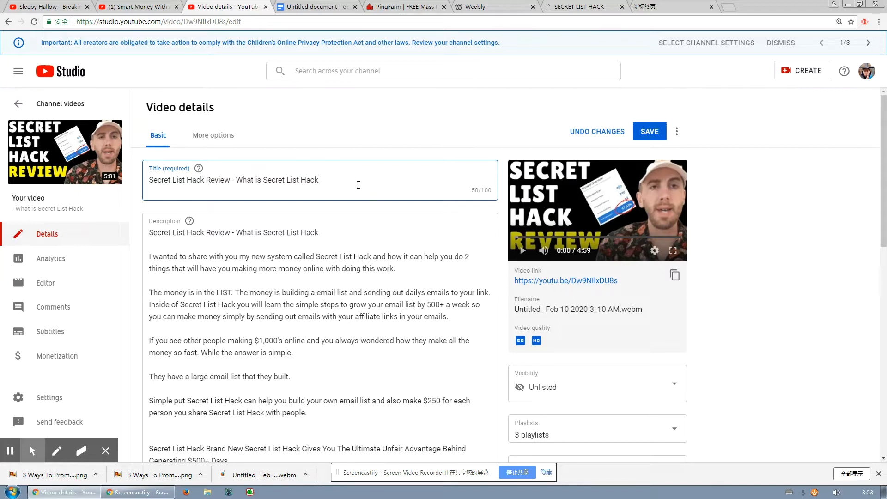
- Copy the video's short youtu.be link from the YouTube Studio details
{"action": "left_click", "coordinate": [314, 7]}
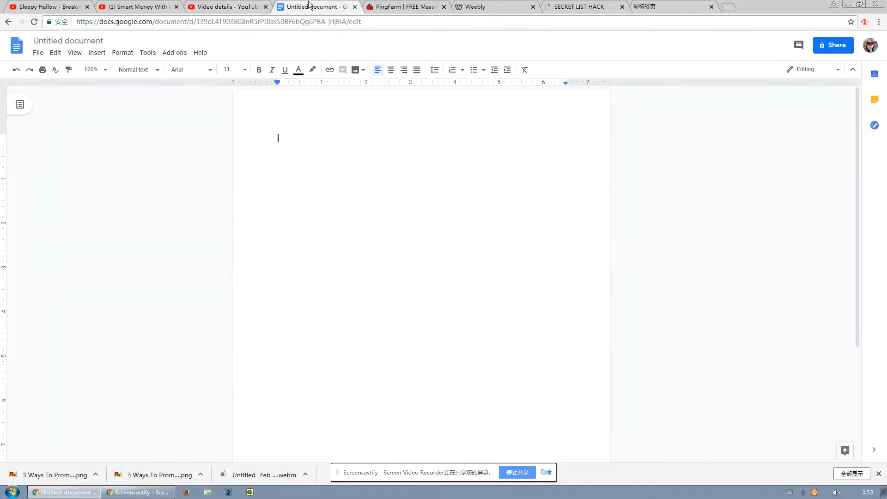
{"action": "left_click", "coordinate": [227, 7]}
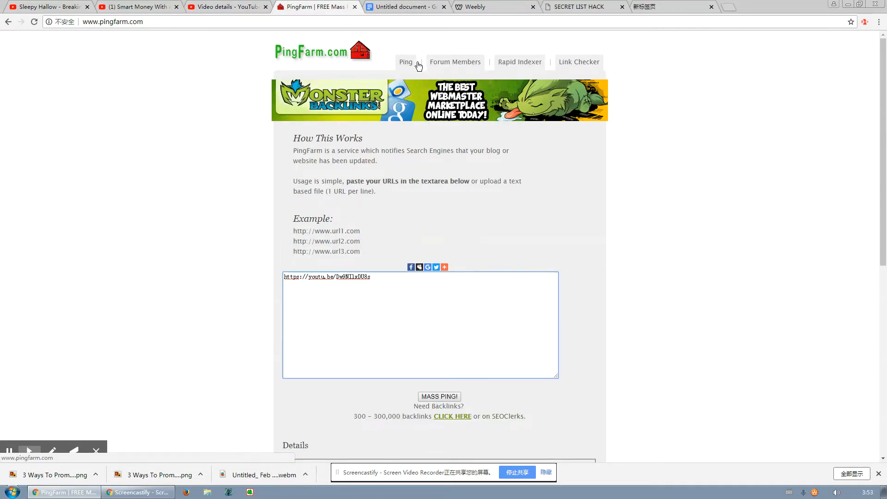
{"action": "mouse_move", "coordinate": [373, 84]}
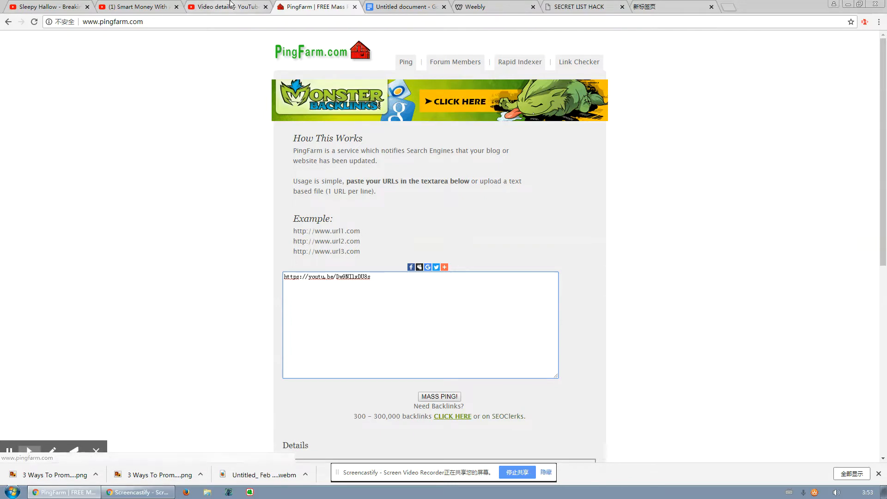
{"action": "left_click", "coordinate": [224, 7]}
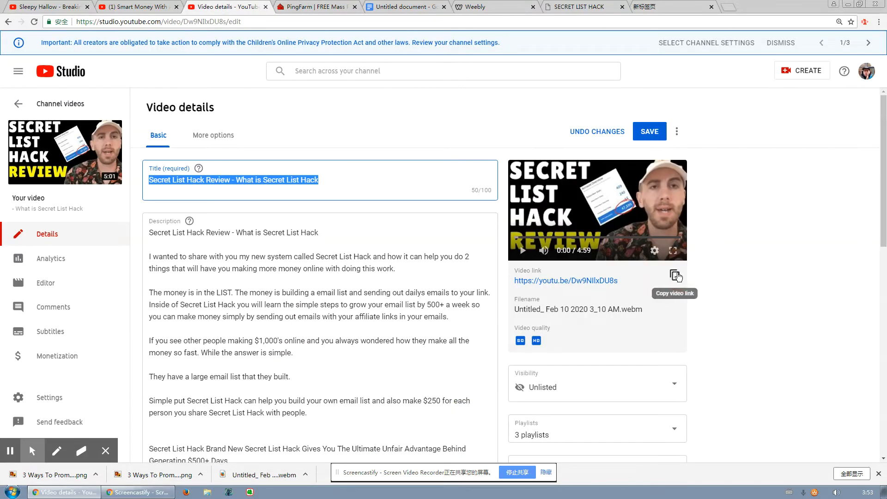
{"action": "left_click", "coordinate": [674, 276]}
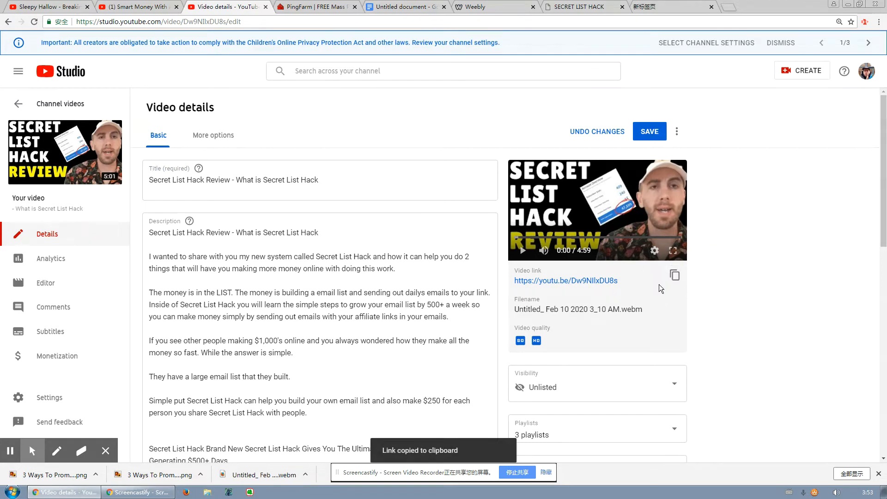
{"action": "left_click", "coordinate": [314, 7]}
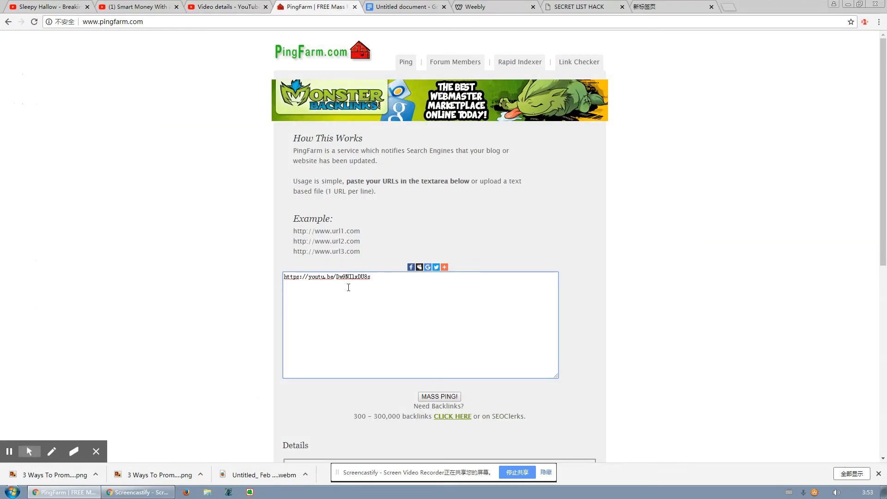
{"action": "triple_click", "coordinate": [326, 276]}
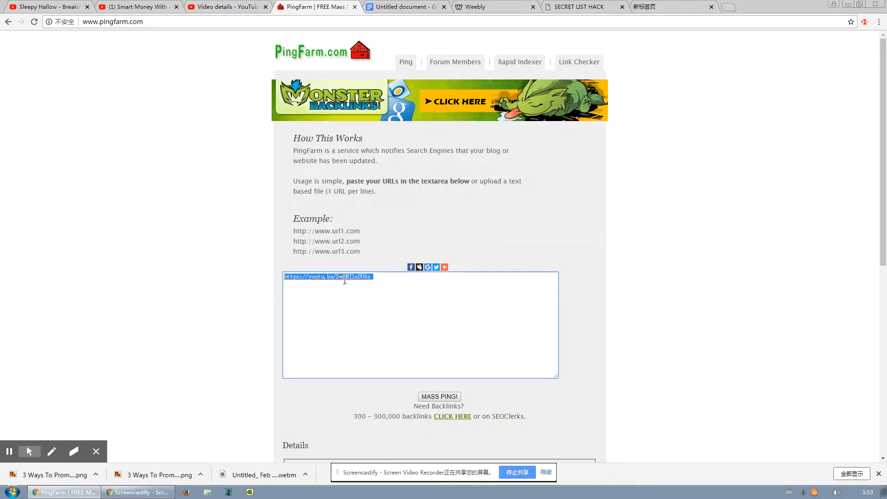
{"action": "key", "text": "Delete"}
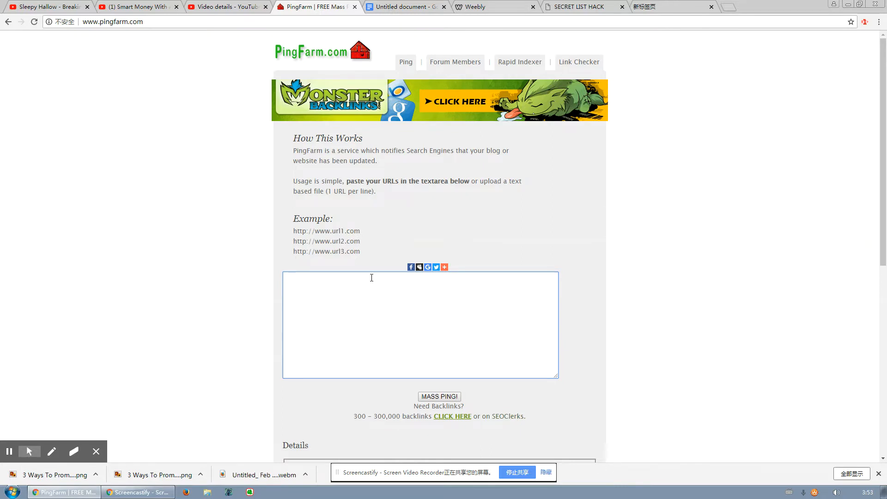
{"action": "type", "text": "https://youtu.be/Dw9NI1xDU8s"}
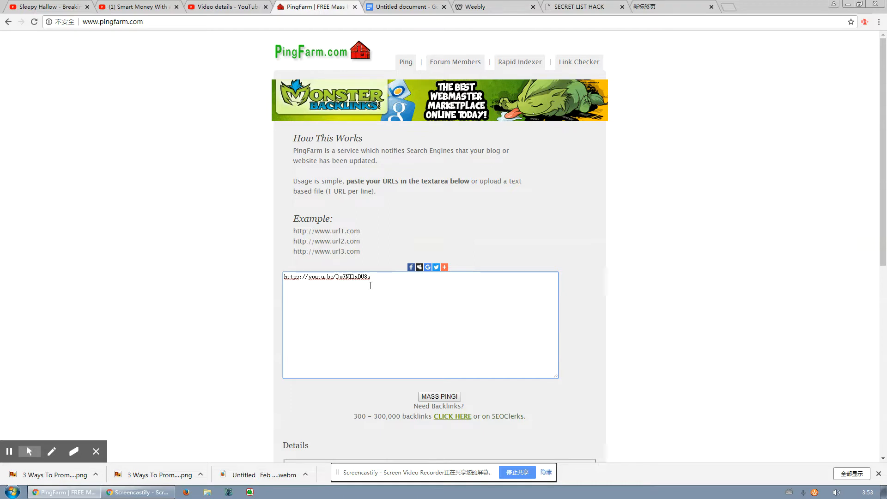
{"action": "mouse_move", "coordinate": [277, 37]}
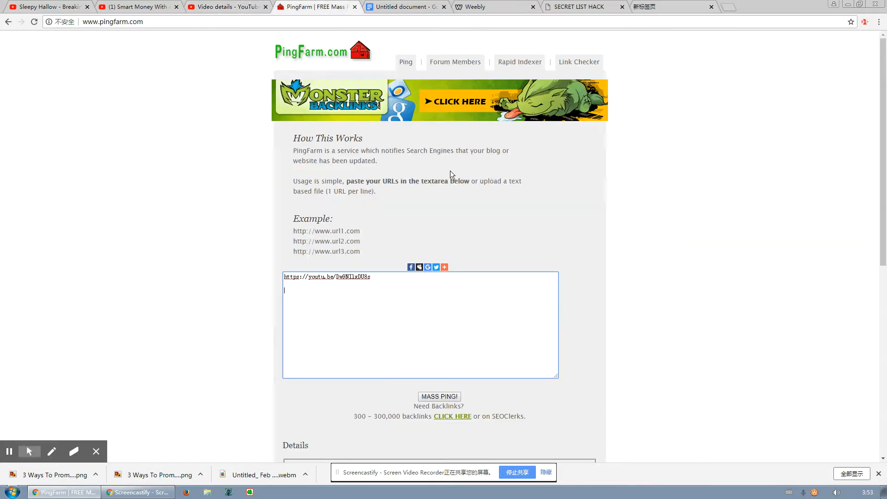
- Copy the video's full tag list from the YouTube Studio details
{"action": "left_click", "coordinate": [227, 6]}
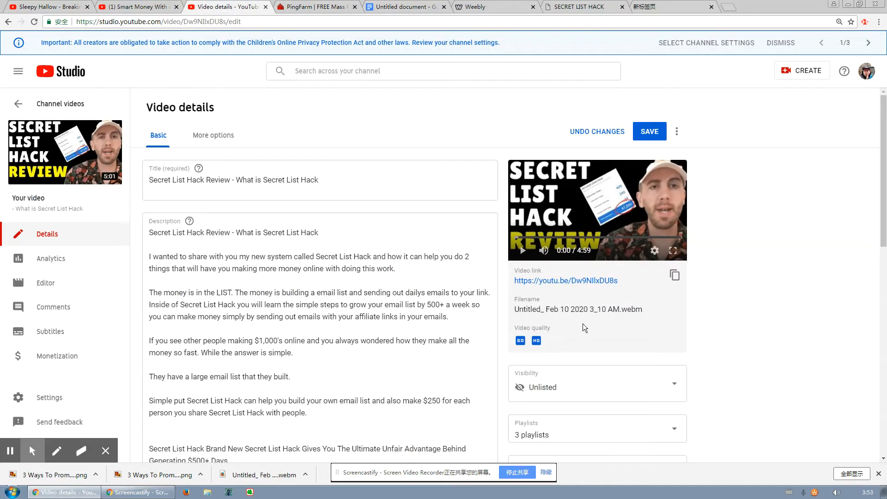
{"action": "left_click", "coordinate": [317, 7]}
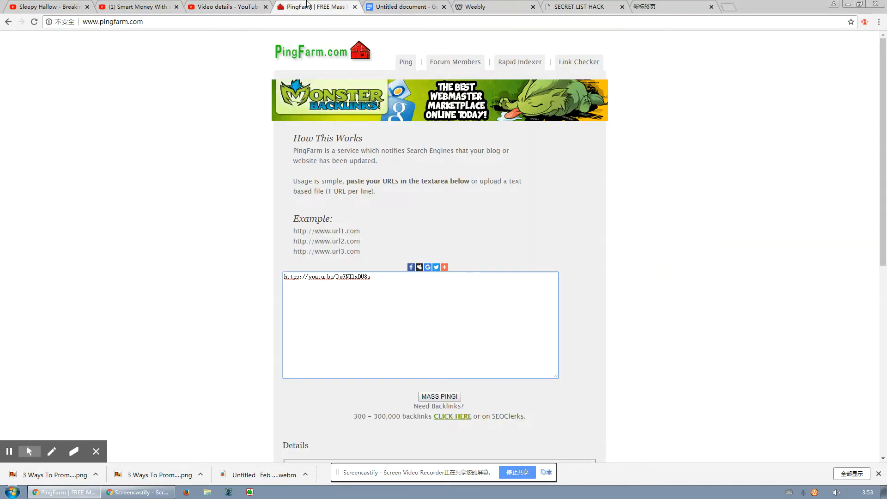
{"action": "left_click", "coordinate": [226, 7]}
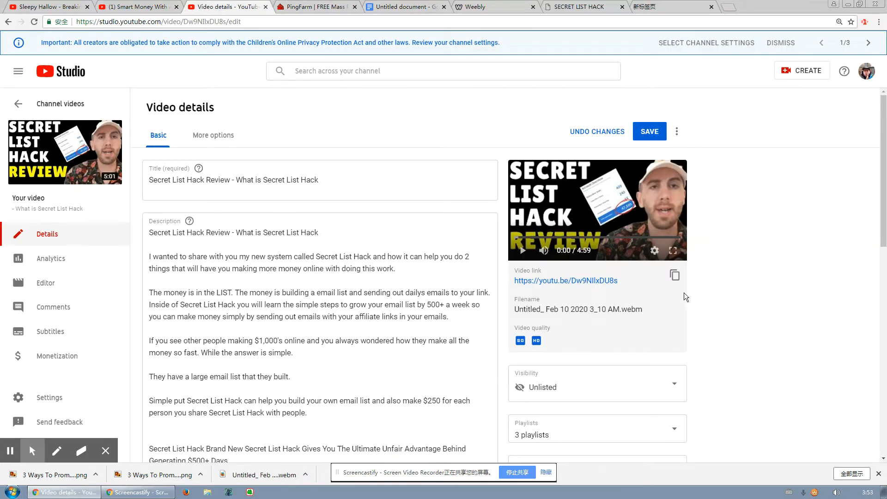
{"action": "left_click", "coordinate": [315, 6]}
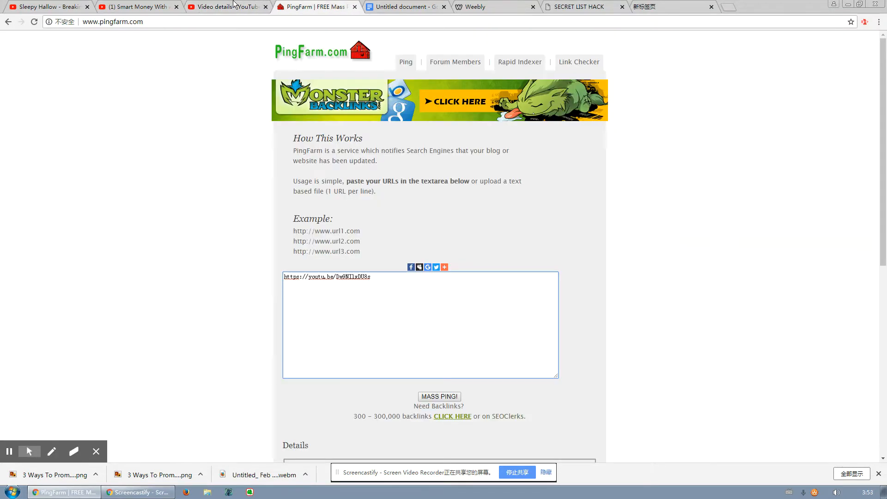
{"action": "left_click", "coordinate": [226, 6]}
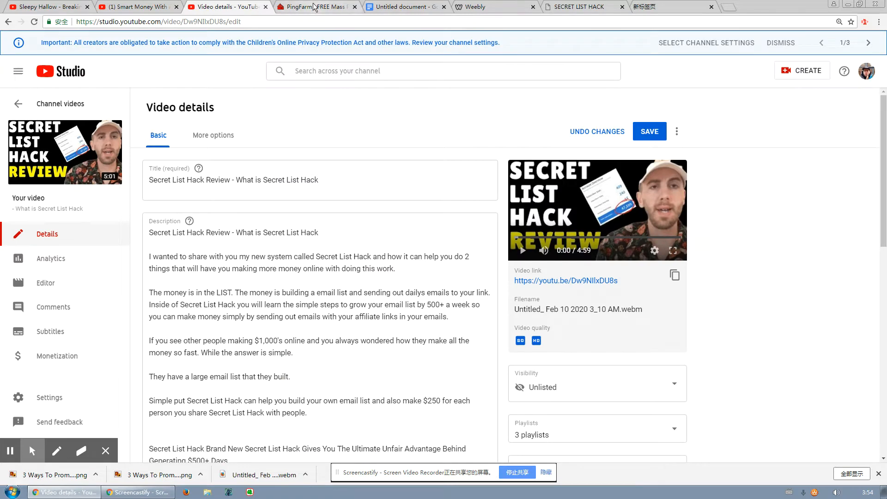
{"action": "left_click", "coordinate": [314, 7]}
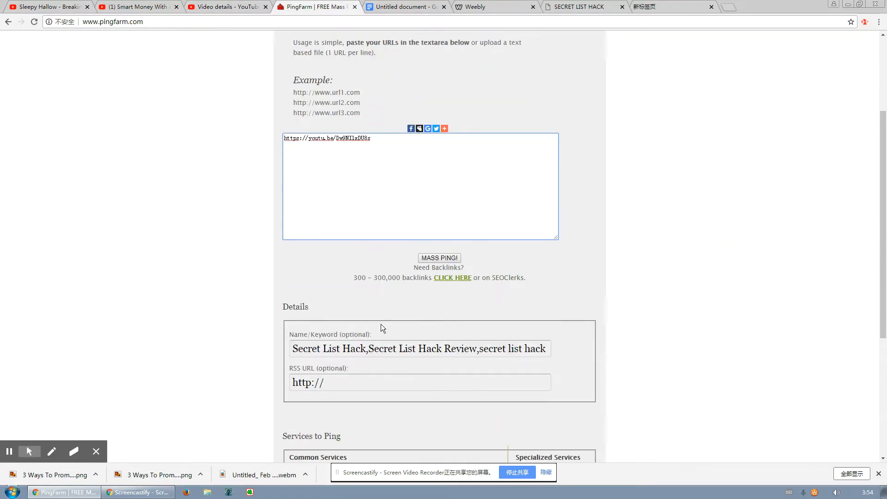
{"action": "left_click", "coordinate": [226, 7]}
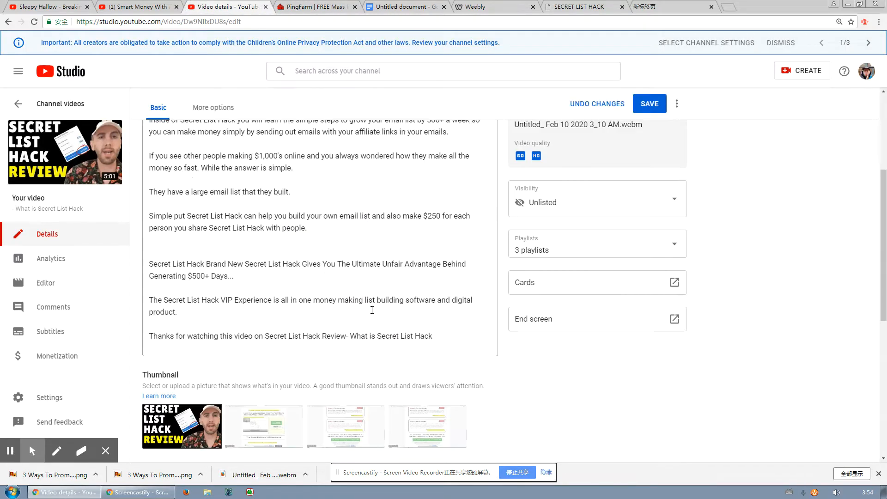
{"action": "scroll", "scroll_direction": "down", "scroll_amount": 3}
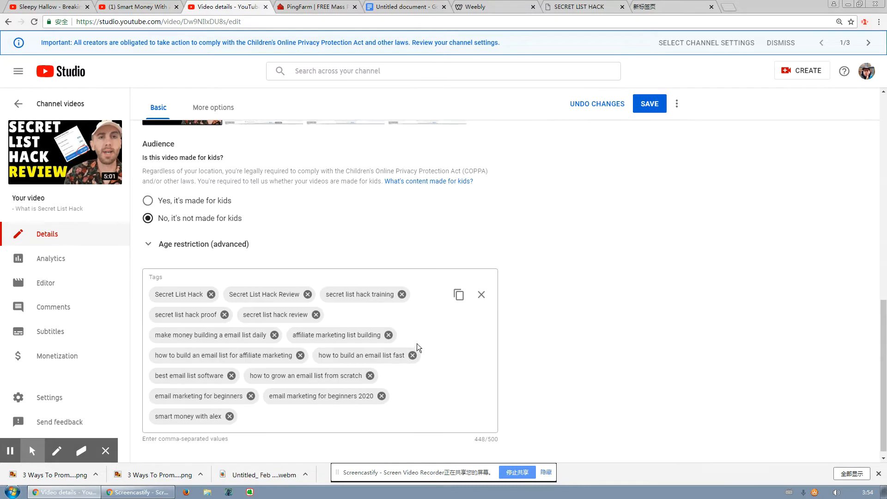
{"action": "mouse_move", "coordinate": [409, 238]}
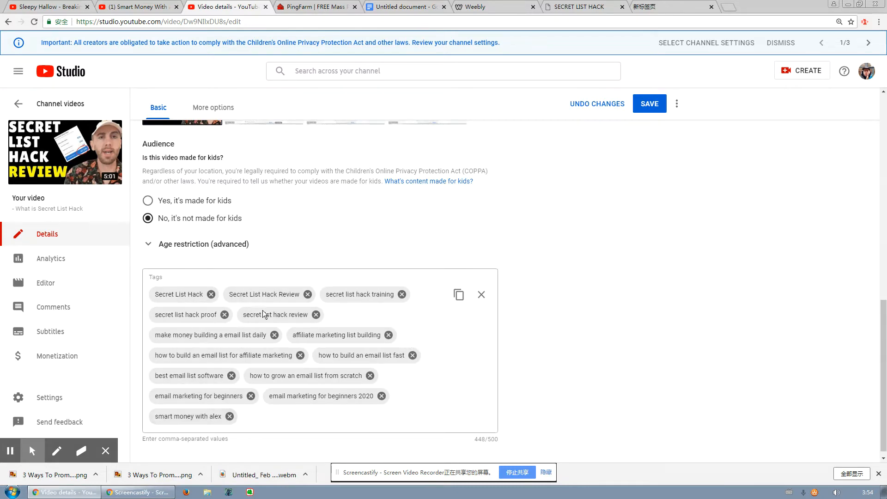
{"action": "left_click", "coordinate": [459, 294]}
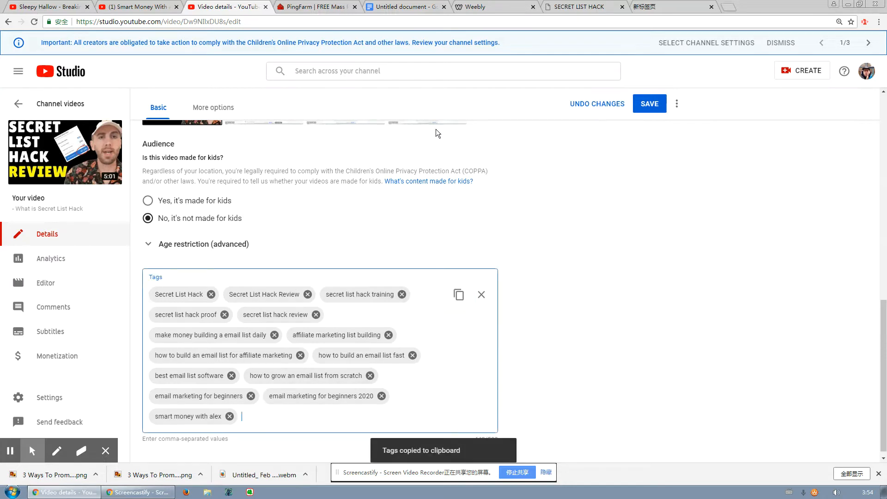
- Put the copied tags into PingFarm's Name/Keyword field for the mass ping
{"action": "left_click", "coordinate": [317, 6]}
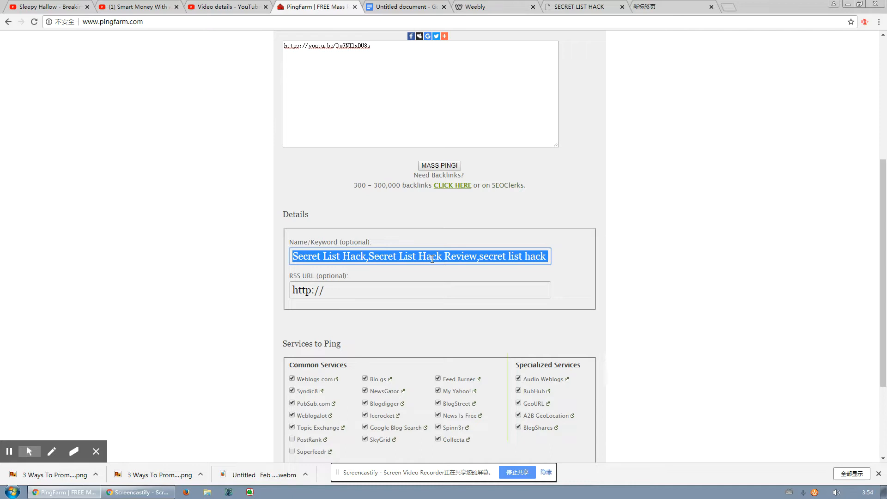
{"action": "scroll", "scroll_direction": "up", "scroll_amount": 3}
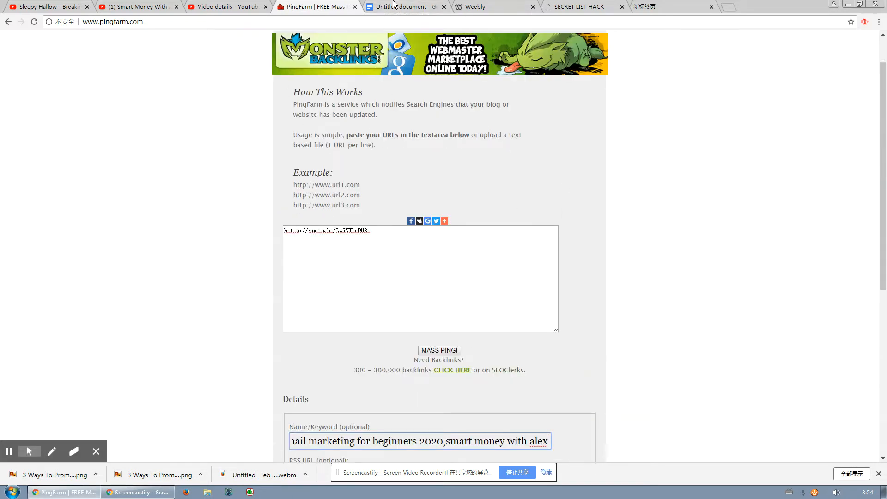
{"action": "left_click", "coordinate": [402, 6]}
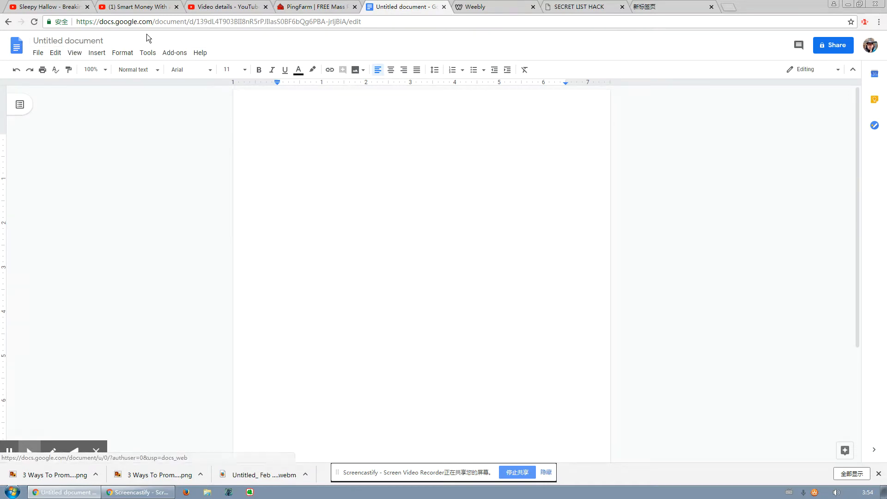
- Enter 'Secret List Hack Review - What is Secret List Hack' at the top of the blank Google Doc
{"action": "left_click", "coordinate": [227, 6]}
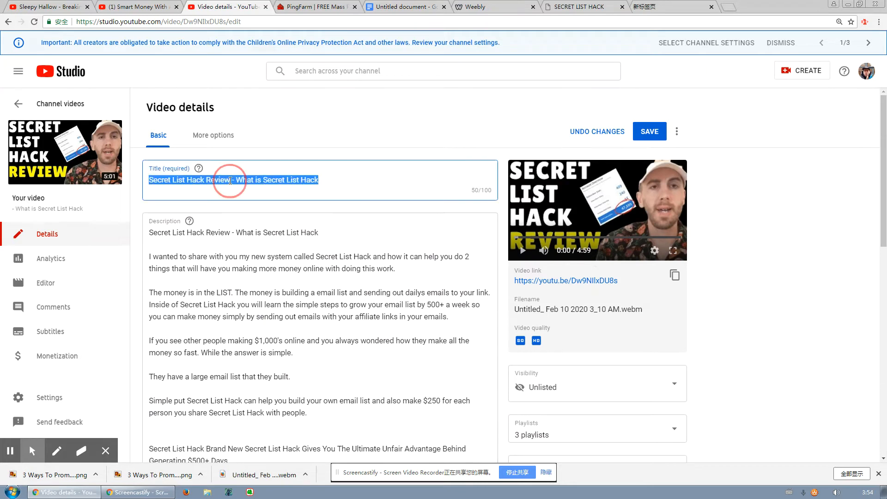
{"action": "left_click", "coordinate": [406, 6]}
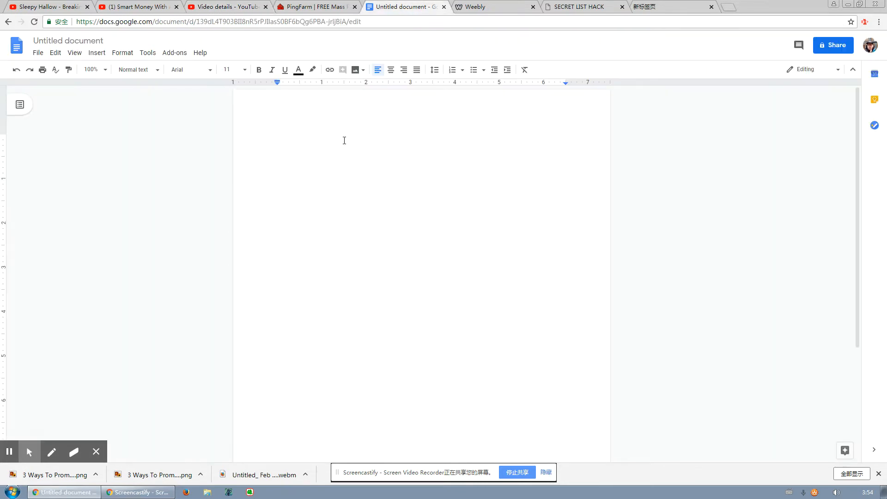
{"action": "type", "text": "Secret List Hack Review - What is Secret List Hack"}
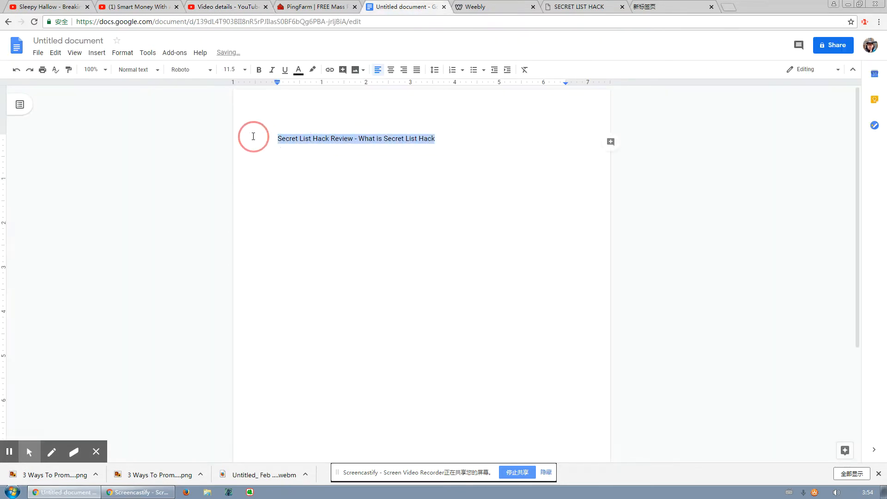
{"action": "mouse_move", "coordinate": [241, 69]}
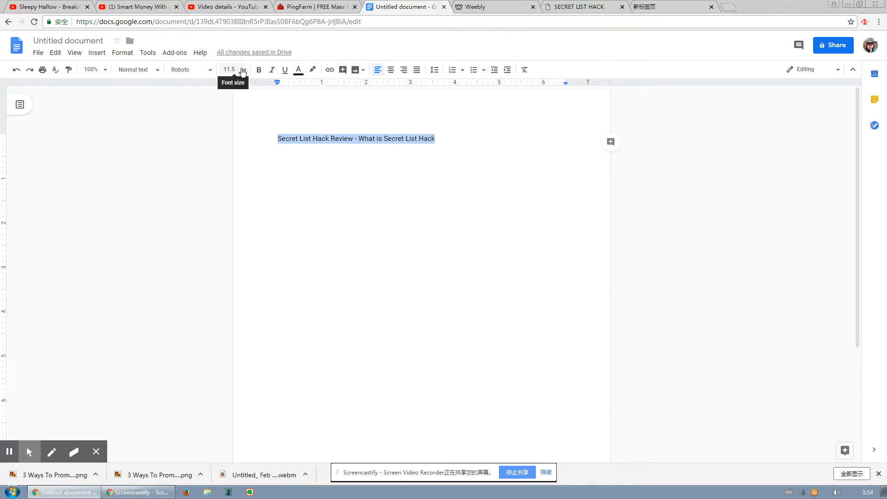
- Enlarge the document title to 36-point text
{"action": "left_click", "coordinate": [229, 69]}
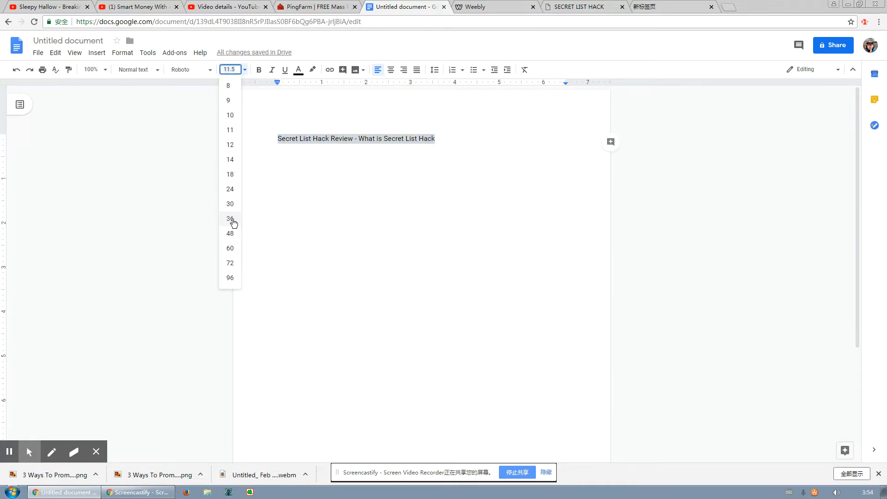
{"action": "left_click", "coordinate": [230, 218]}
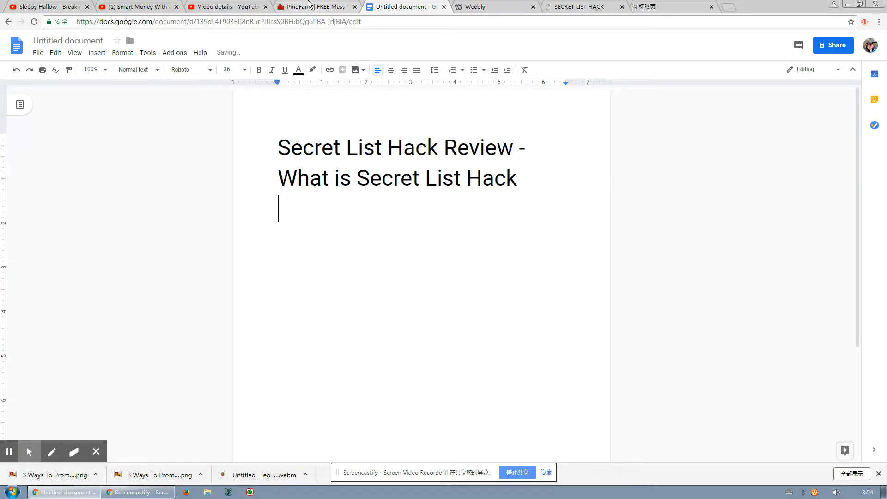
{"action": "left_click", "coordinate": [317, 6]}
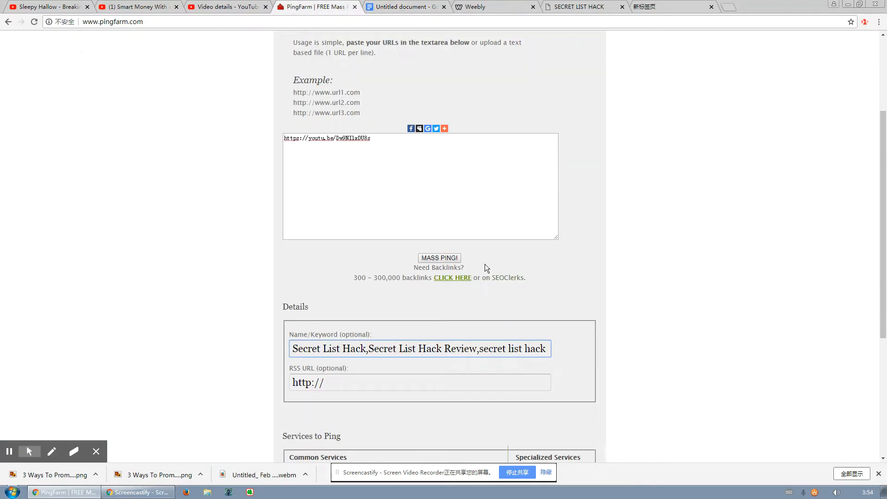
{"action": "left_click", "coordinate": [405, 7]}
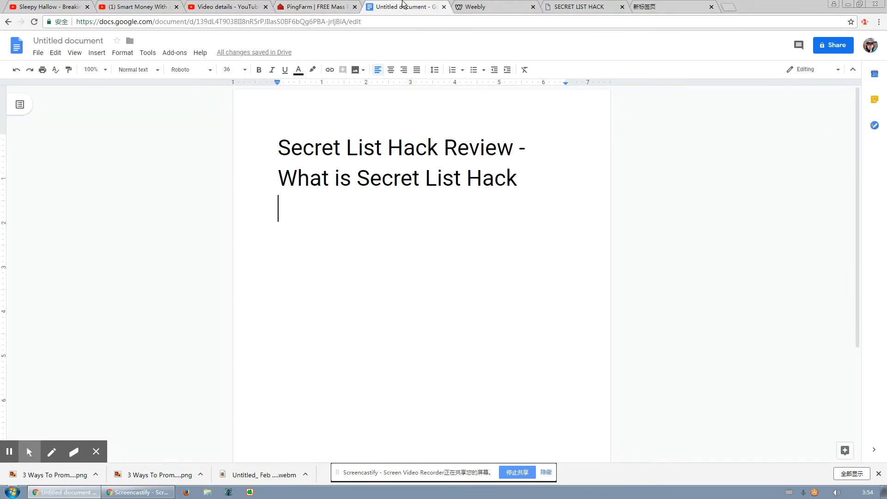
{"action": "left_click", "coordinate": [225, 7]}
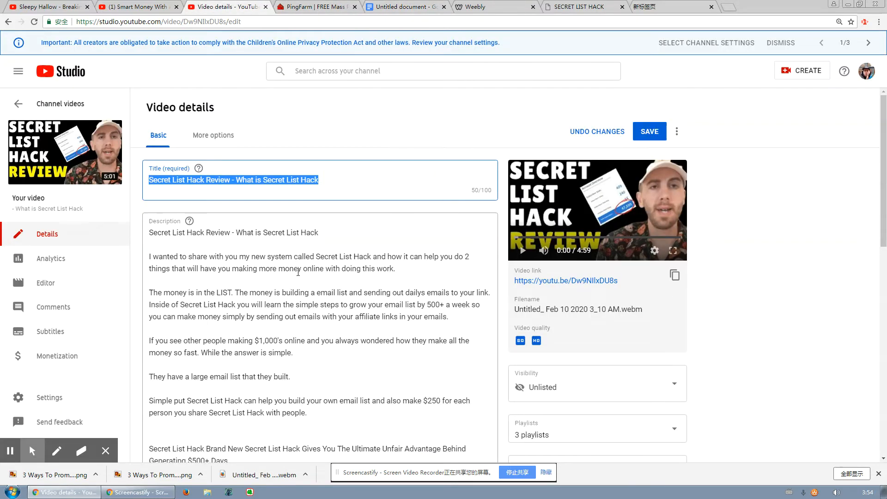
- Add the video description to the doc and upload the Secret List Hack thumbnail image above it
{"action": "double_click", "coordinate": [233, 233]}
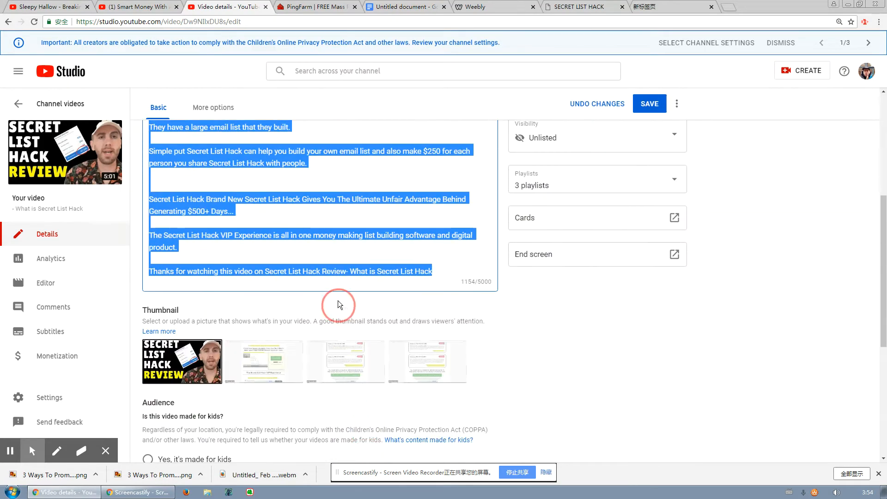
{"action": "left_click", "coordinate": [405, 6]}
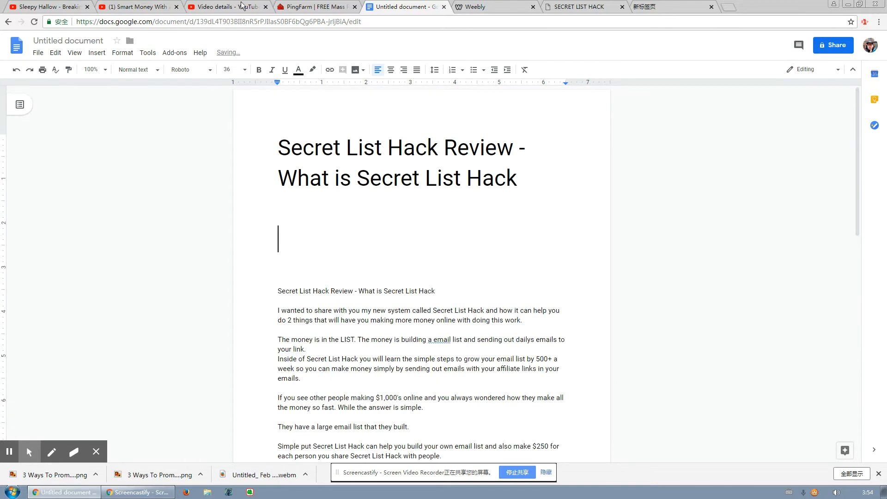
{"action": "left_click", "coordinate": [122, 52]}
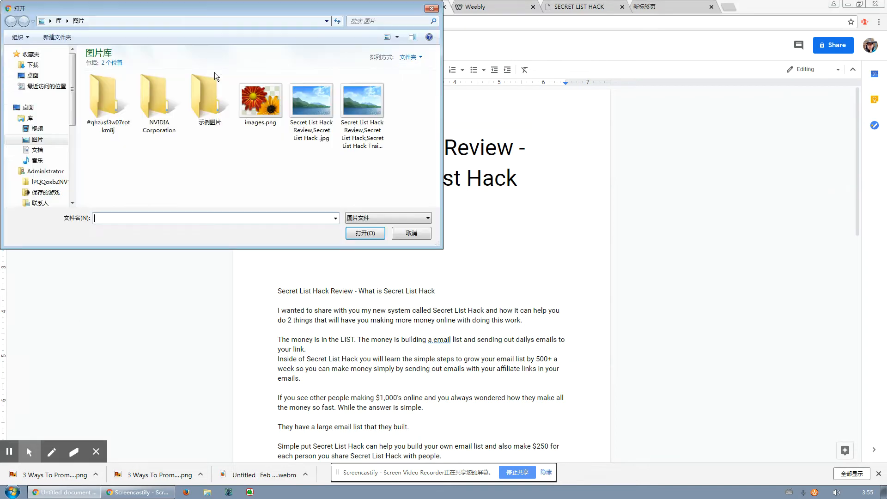
{"action": "left_click", "coordinate": [365, 233]}
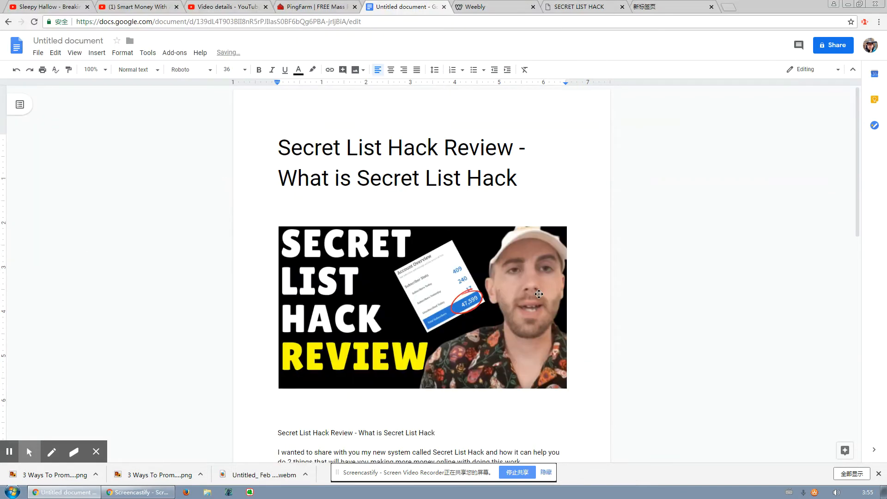
{"action": "left_click", "coordinate": [227, 6]}
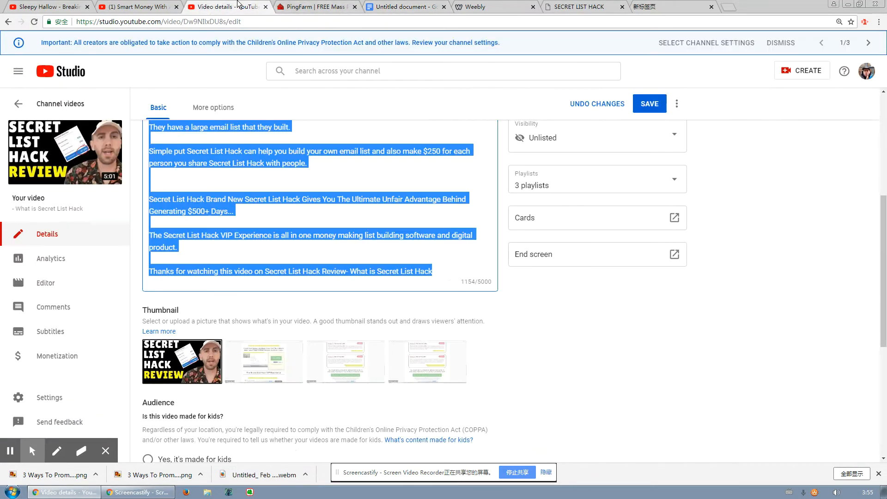
{"action": "scroll", "scroll_direction": "up", "scroll_amount": 3}
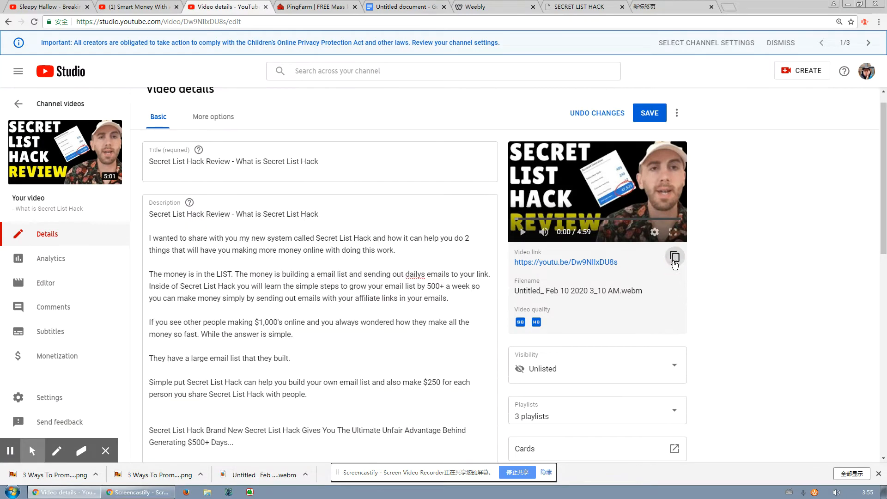
{"action": "left_click", "coordinate": [406, 7]}
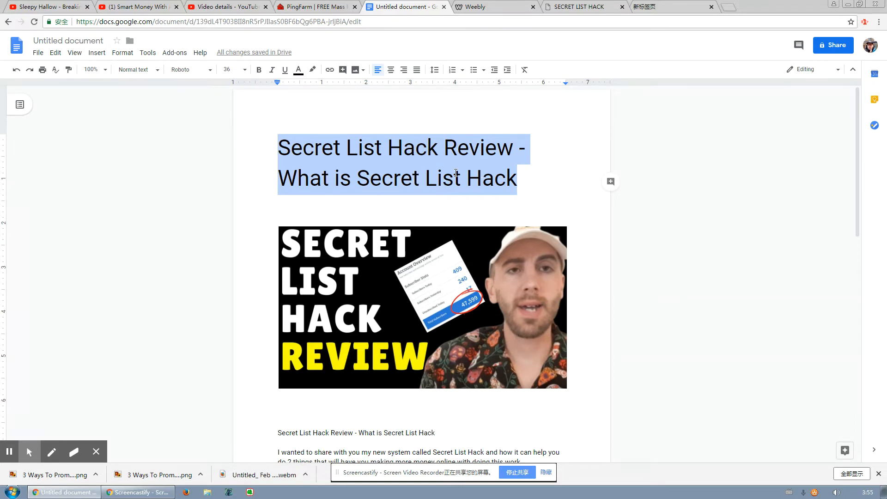
{"action": "mouse_move", "coordinate": [331, 79]}
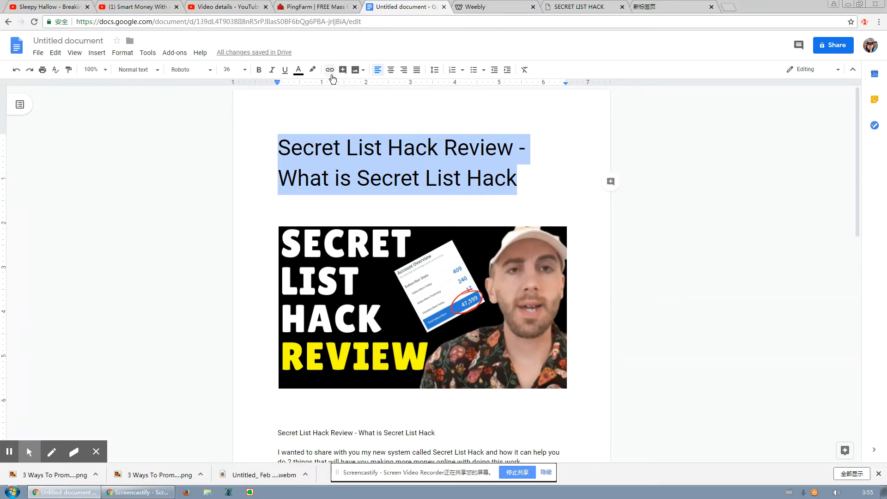
{"action": "left_click", "coordinate": [329, 69]}
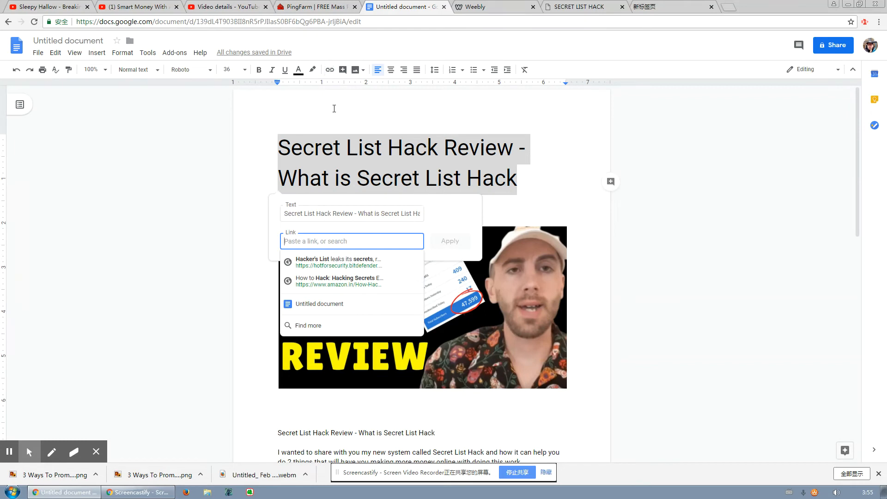
{"action": "type", "text": "https://youtu.be/Dw9NIlxDU8s"}
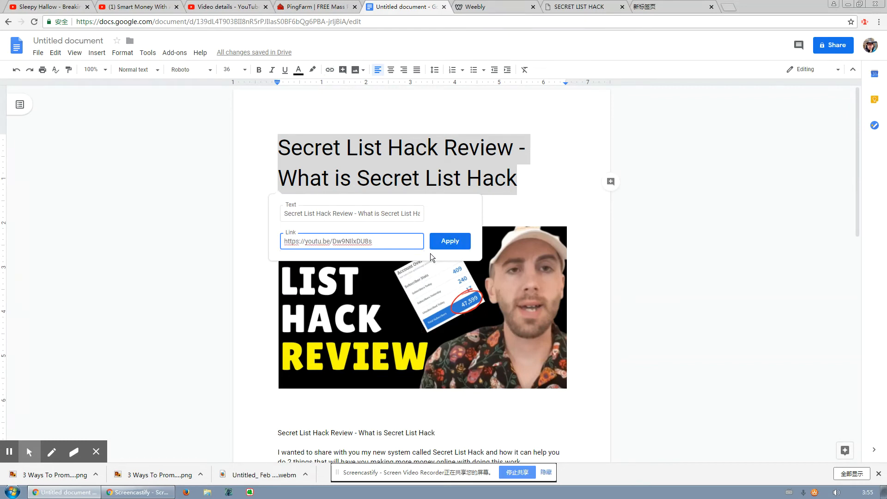
{"action": "left_click", "coordinate": [450, 240]}
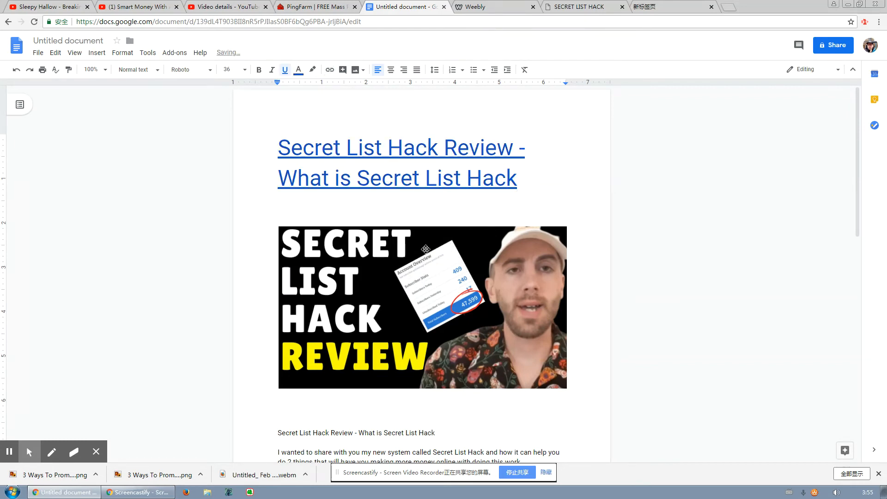
{"action": "scroll", "scroll_direction": "down", "scroll_amount": 3}
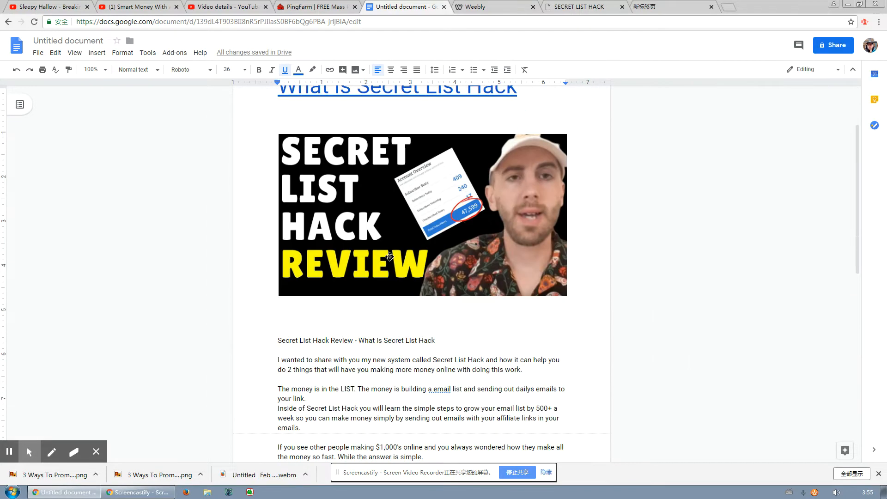
{"action": "scroll", "scroll_direction": "down", "scroll_amount": 3}
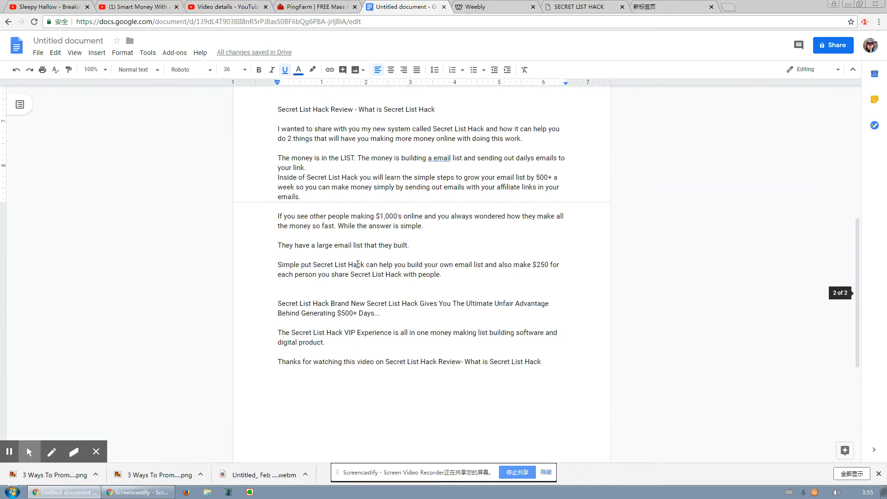
{"action": "scroll", "scroll_direction": "up", "scroll_amount": 3}
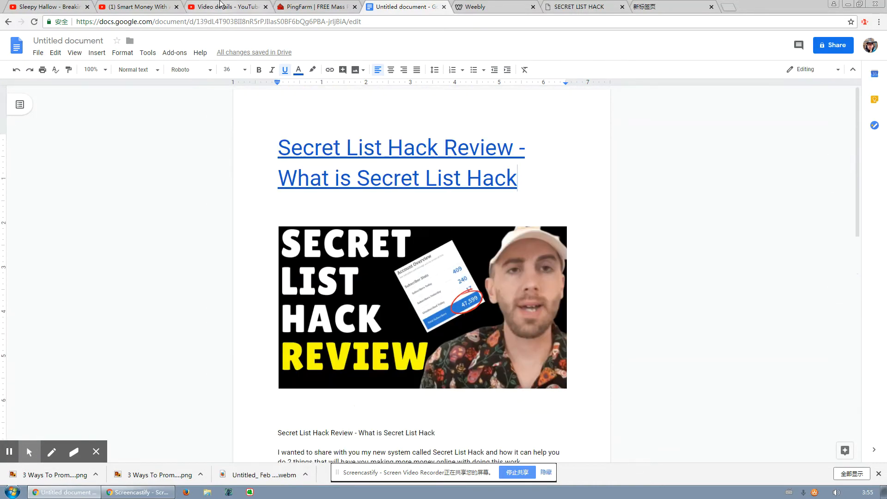
- Re-select the whole title and confirm its youtu.be link
{"action": "left_click", "coordinate": [226, 6]}
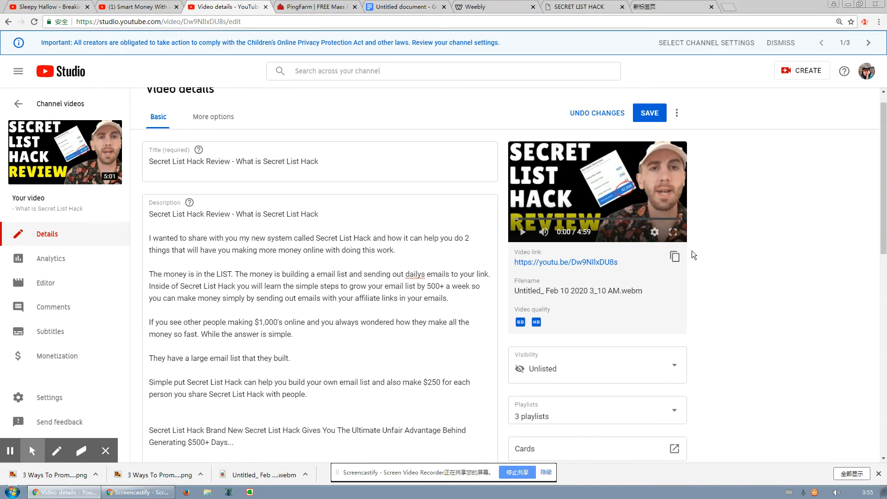
{"action": "left_click", "coordinate": [397, 6]}
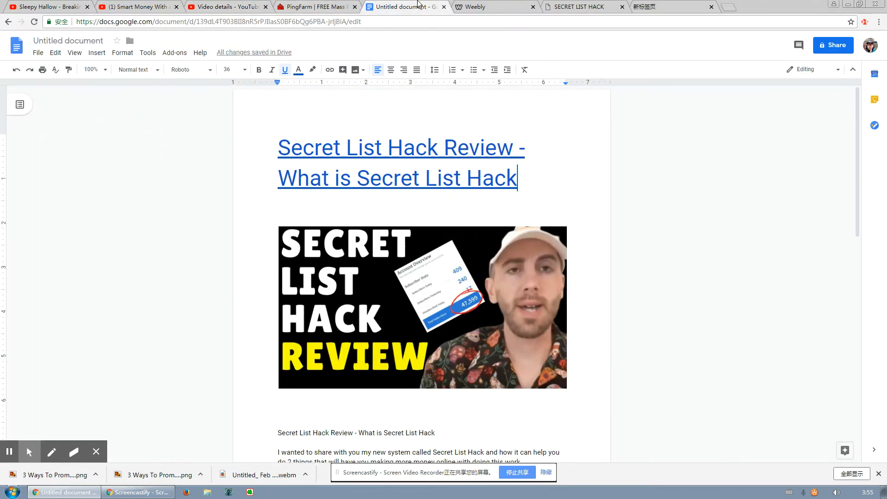
{"action": "left_click", "coordinate": [396, 163]}
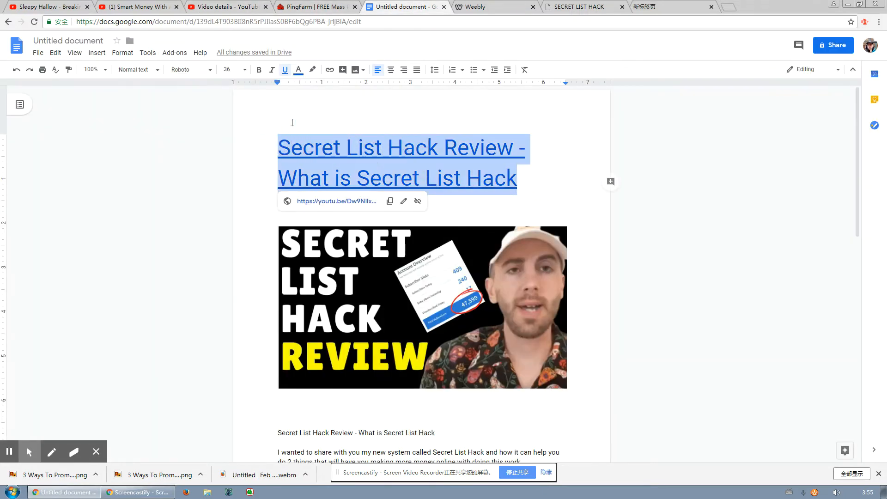
{"action": "left_click", "coordinate": [404, 201]}
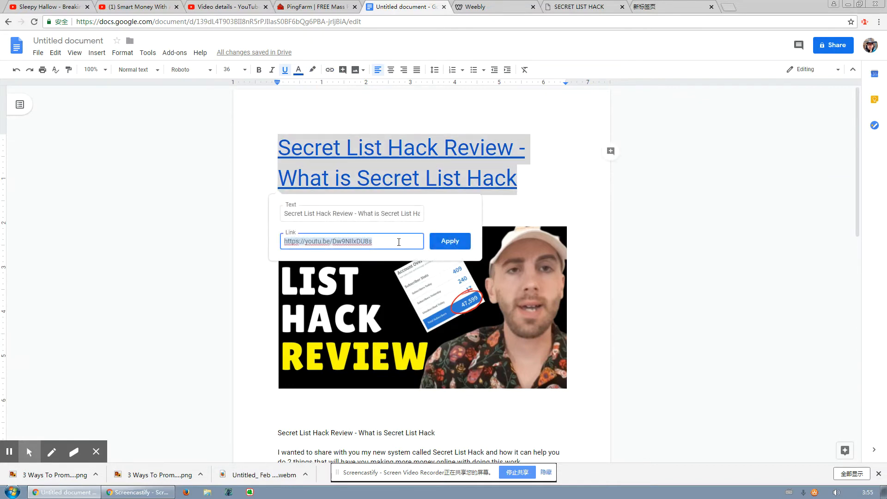
{"action": "left_click", "coordinate": [449, 240]}
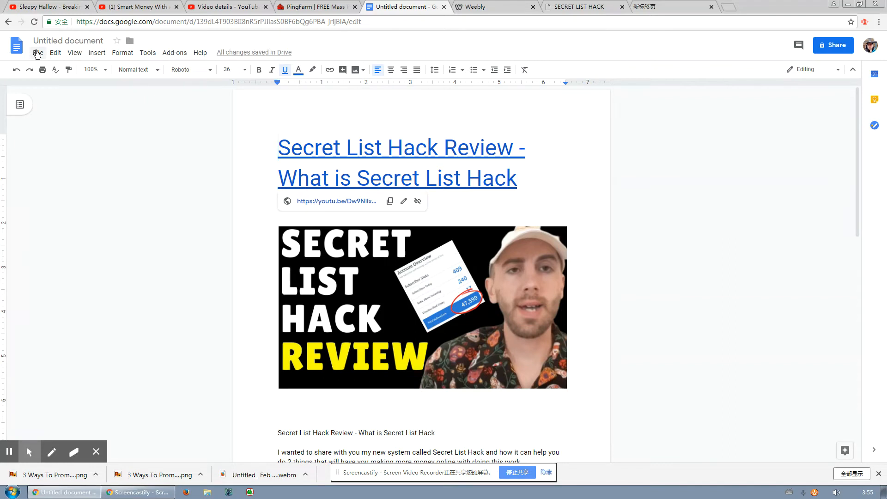
- Publish the Google Doc to the web and take its published link over to PingFarm
{"action": "left_click", "coordinate": [73, 52]}
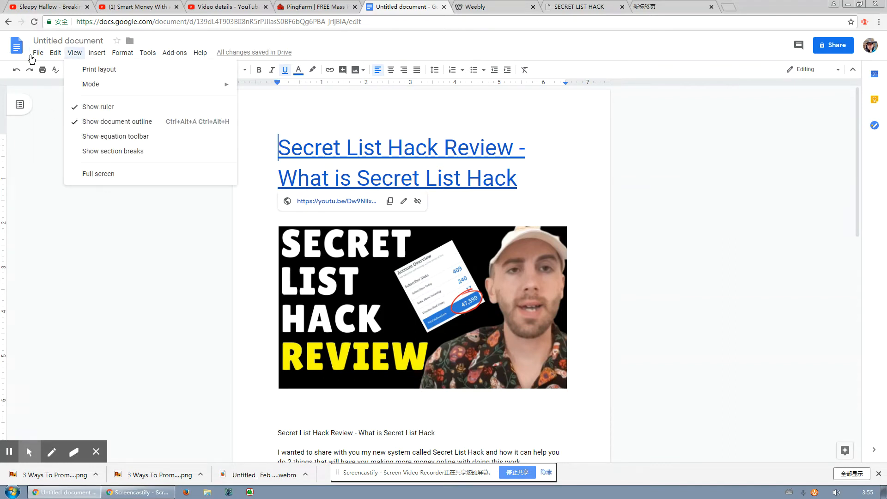
{"action": "left_click", "coordinate": [37, 53]}
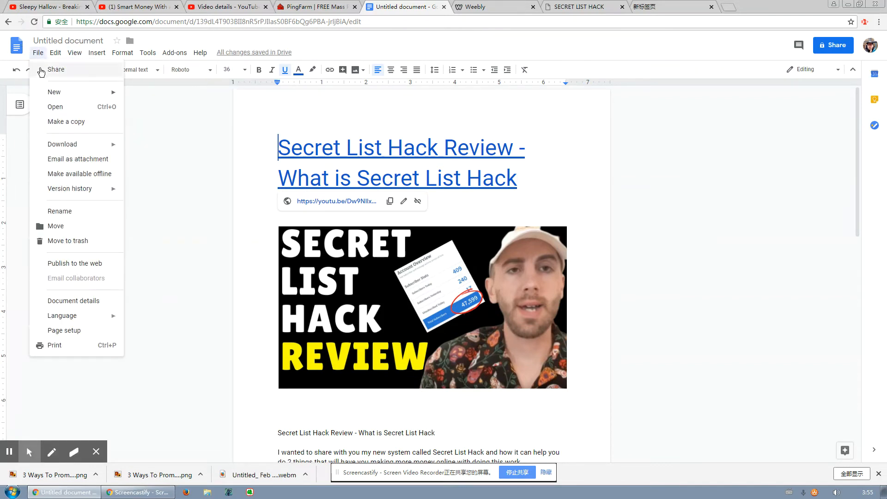
{"action": "left_click", "coordinate": [74, 263]}
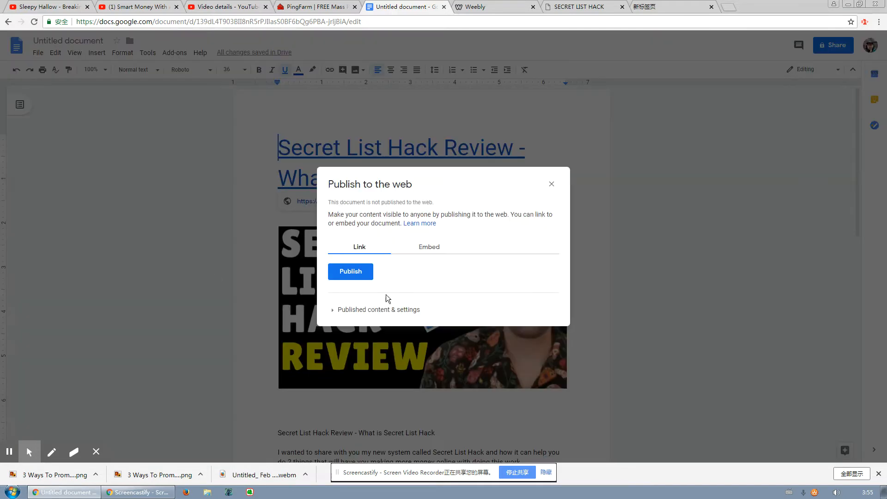
{"action": "left_click", "coordinate": [350, 272]}
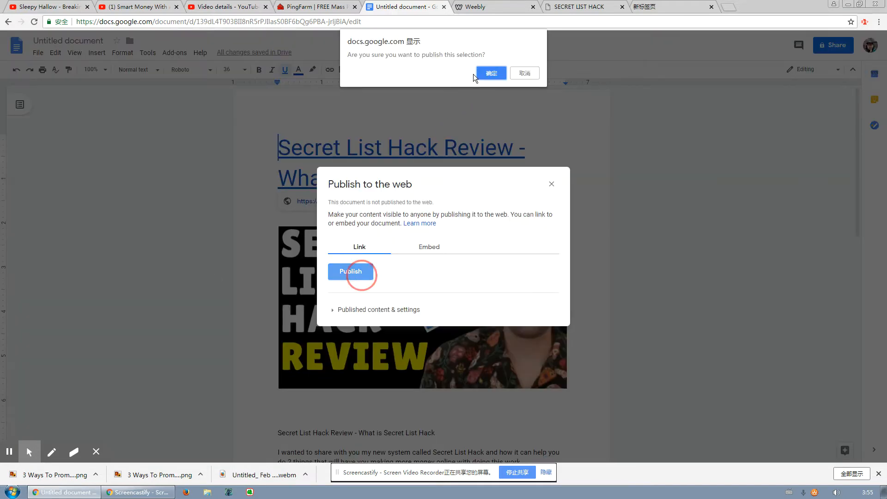
{"action": "left_click", "coordinate": [491, 72]}
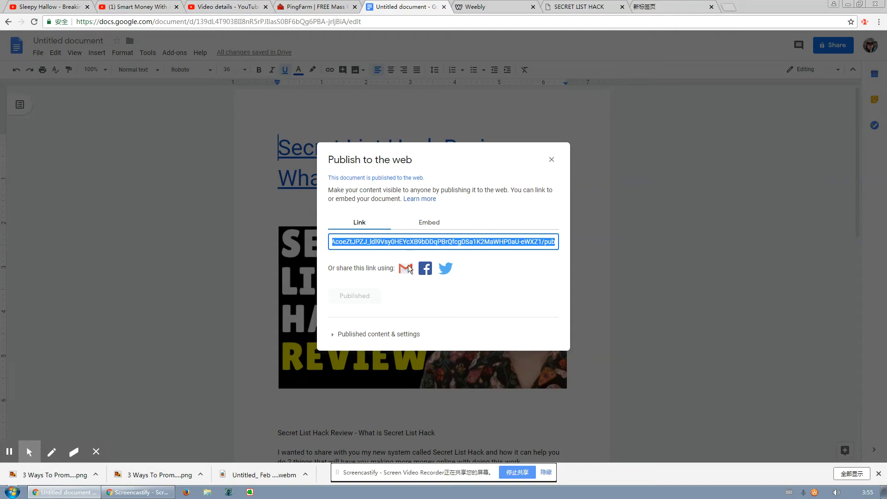
{"action": "left_click", "coordinate": [314, 7]}
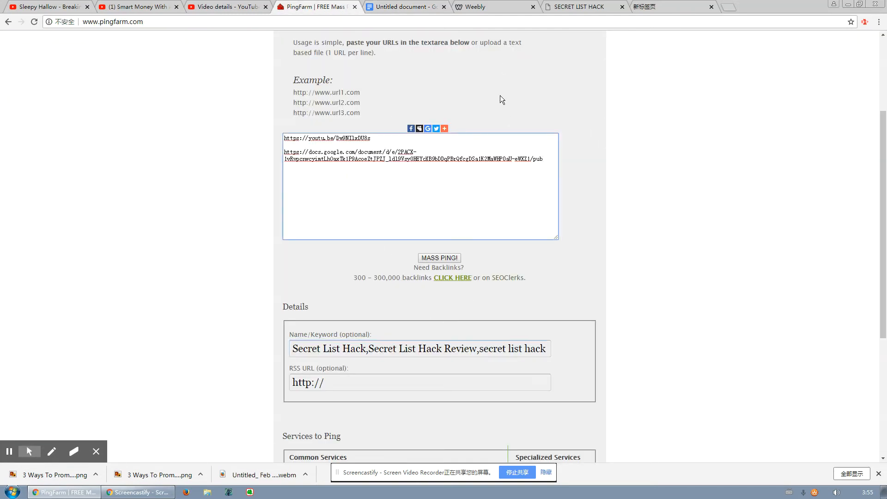
- Mass-ping the youtu.be and published Doc links, then move to the Weebly editor
{"action": "scroll", "scroll_direction": "down", "scroll_amount": 3}
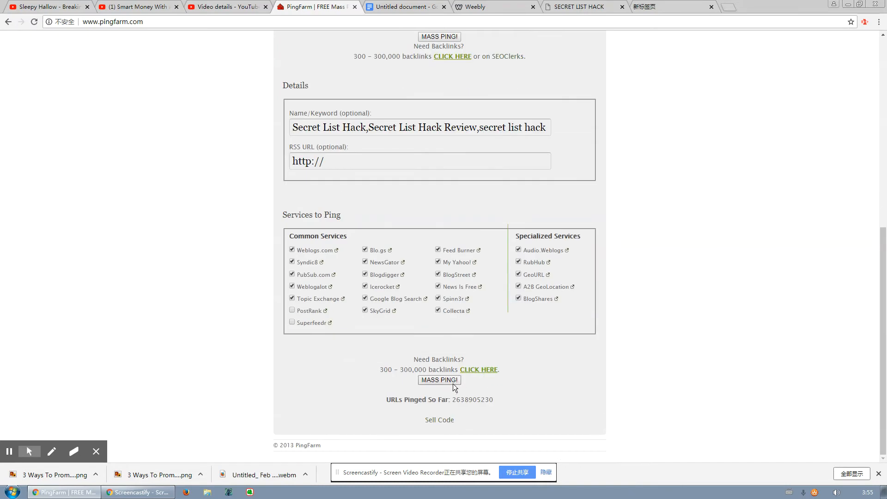
{"action": "left_click", "coordinate": [439, 380]}
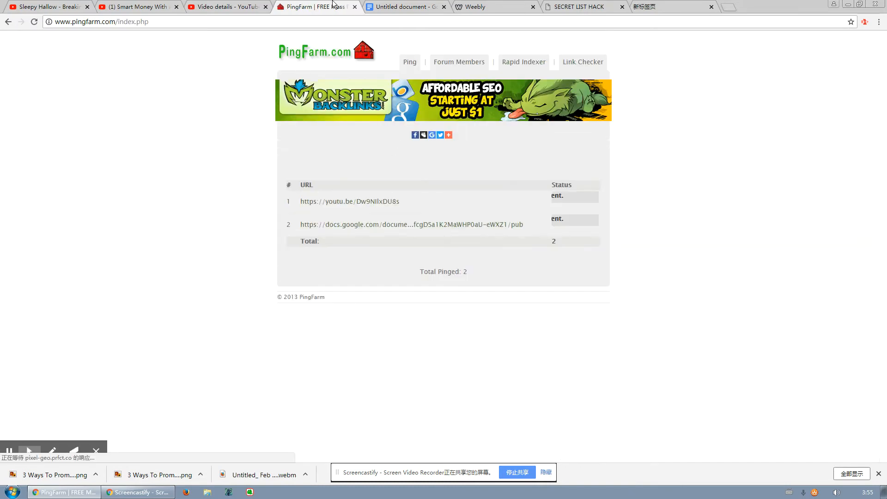
{"action": "left_click", "coordinate": [322, 7]}
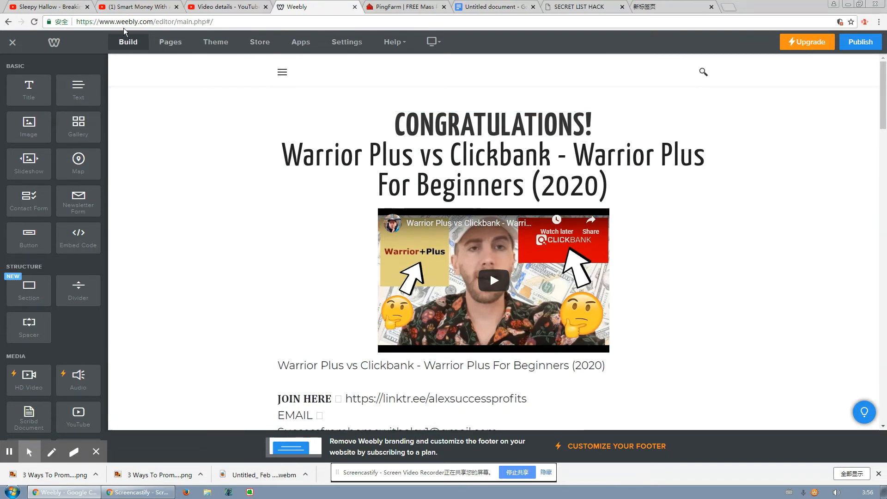
- Scroll the Weebly page to its last block, then return to the video's YouTube details
{"action": "scroll", "scroll_direction": "down", "scroll_amount": 3}
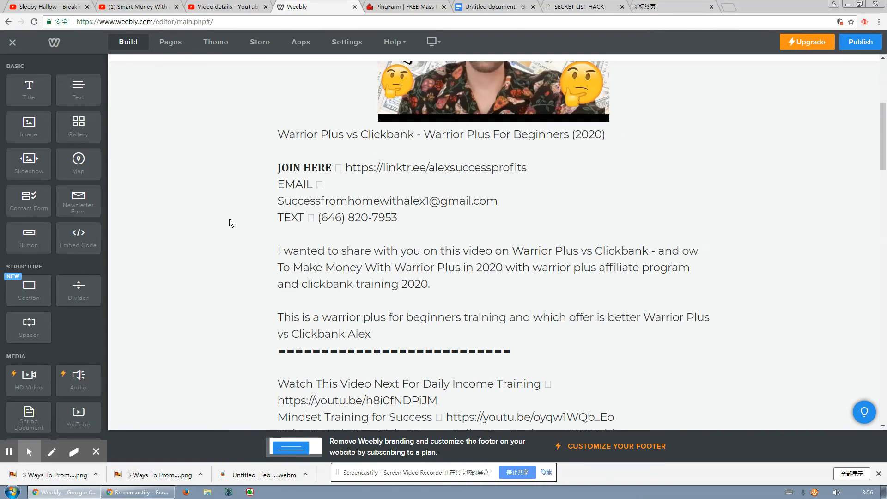
{"action": "scroll", "scroll_direction": "down", "scroll_amount": 3}
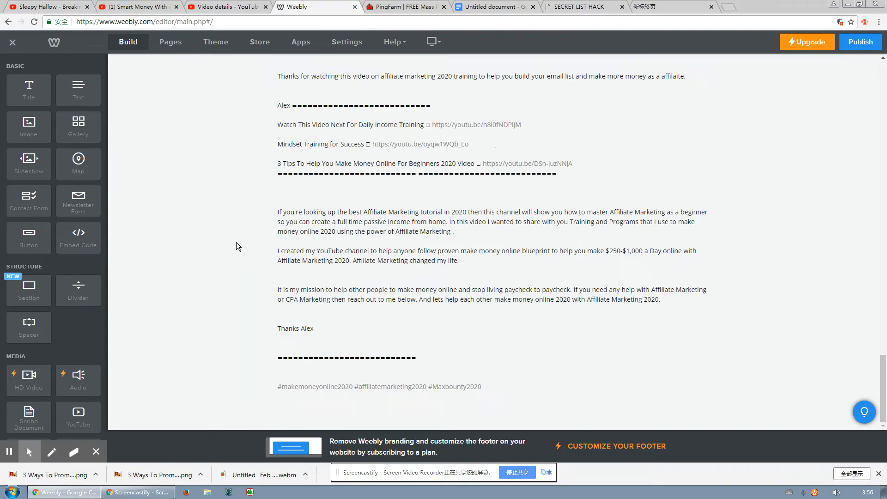
{"action": "scroll", "scroll_direction": "up", "scroll_amount": 3}
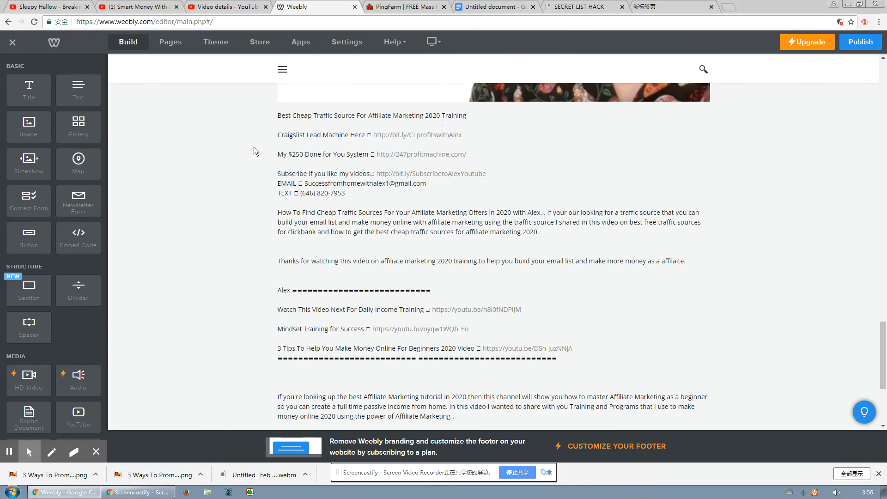
{"action": "scroll", "scroll_direction": "down", "scroll_amount": 3}
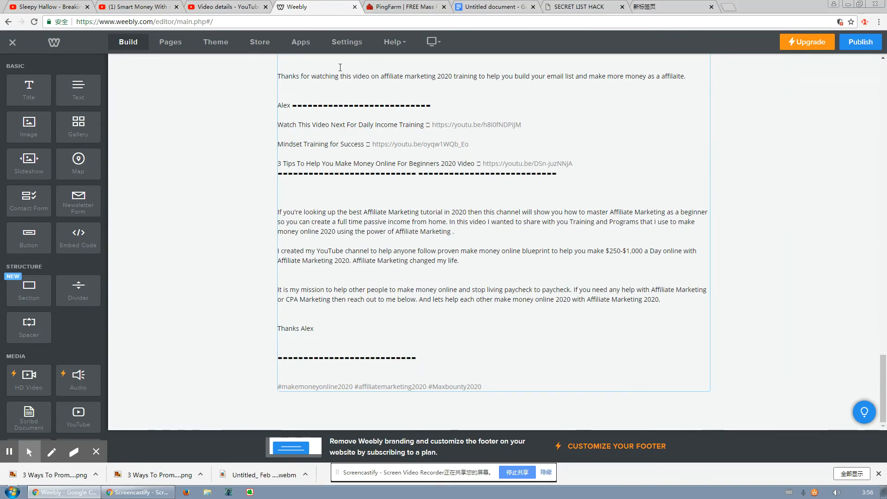
{"action": "left_click", "coordinate": [226, 6]}
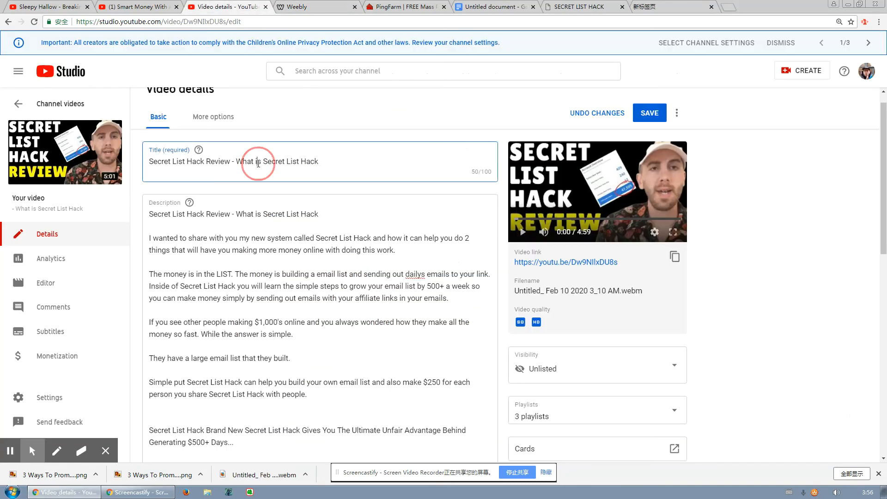
- Add the Secret List Hack Review title and description as new Weebly blocks and publish the site
{"action": "left_click", "coordinate": [314, 6]}
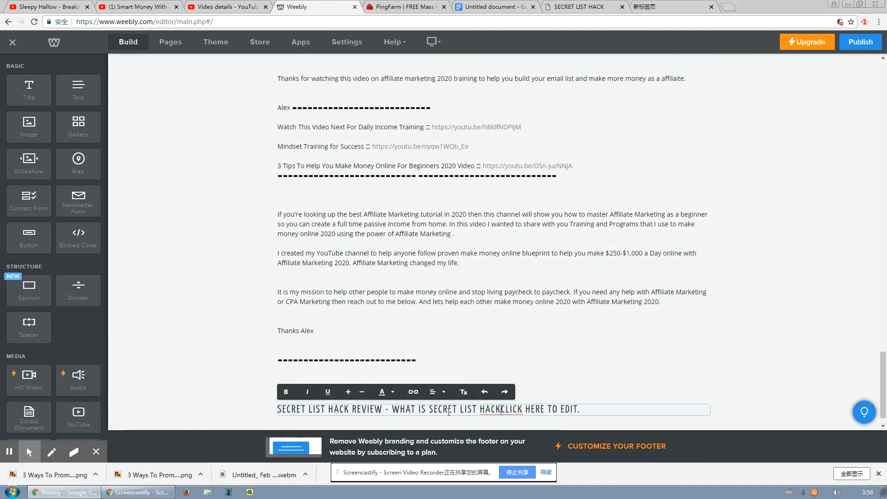
{"action": "scroll", "scroll_direction": "down", "scroll_amount": 3}
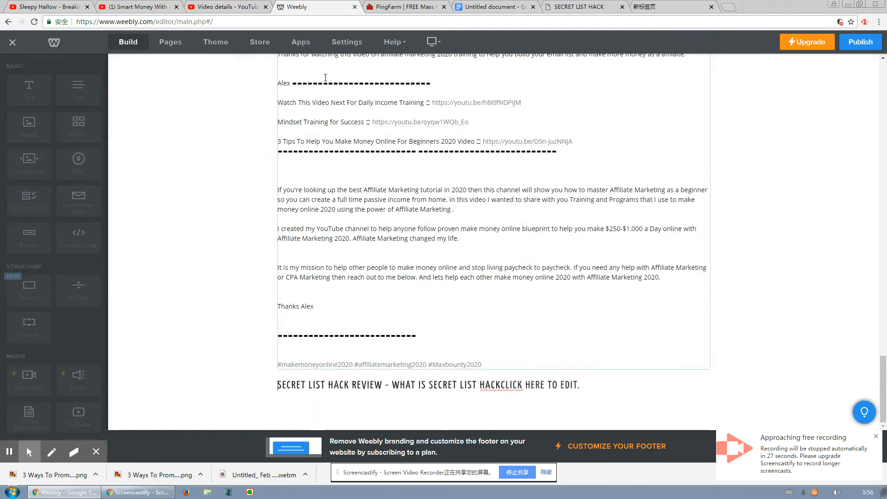
{"action": "left_click", "coordinate": [226, 6]}
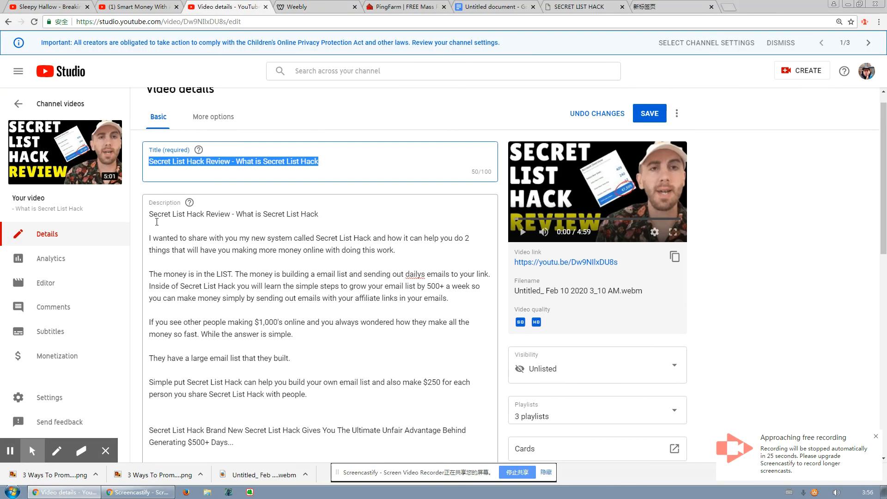
{"action": "scroll", "scroll_direction": "down", "scroll_amount": 3}
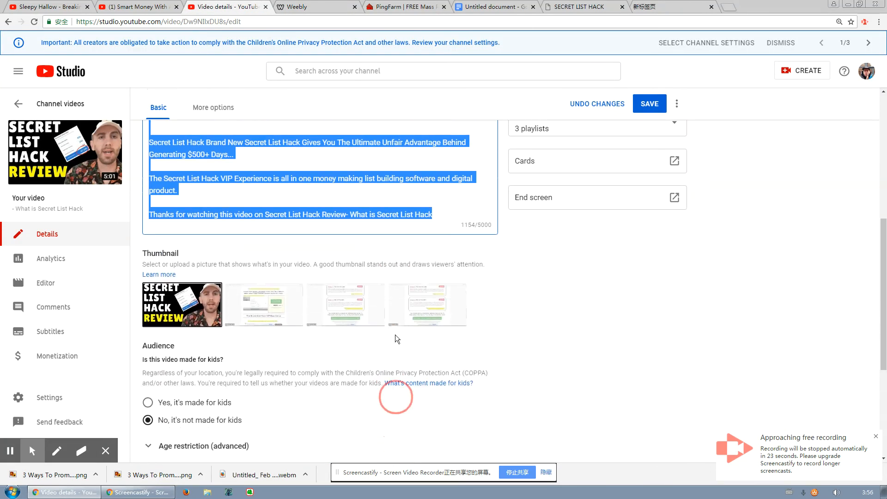
{"action": "left_click", "coordinate": [314, 7]}
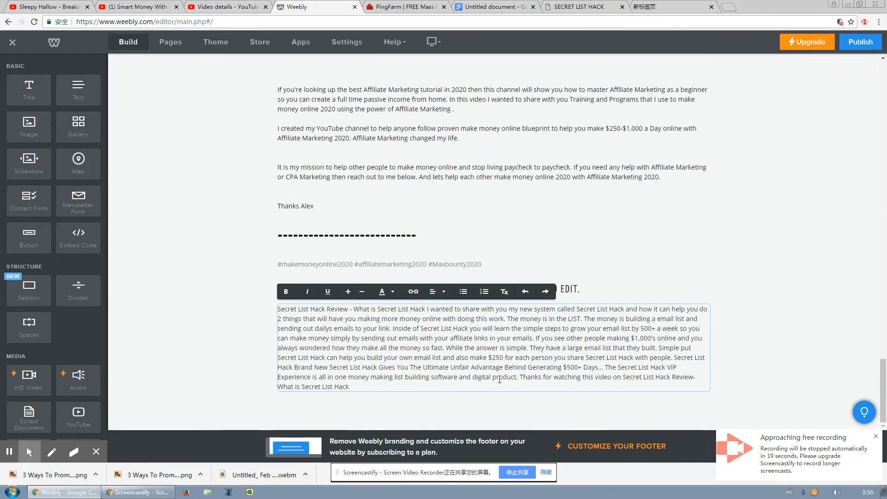
{"action": "left_click", "coordinate": [860, 42]}
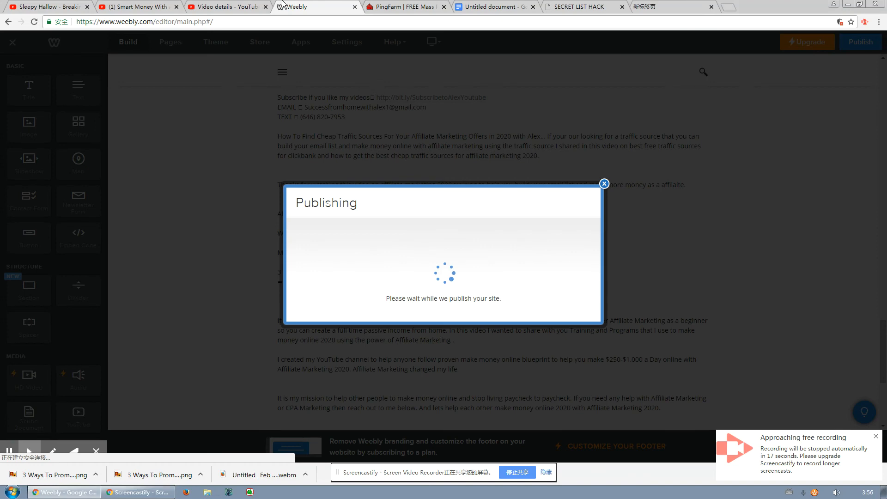
{"action": "left_click", "coordinate": [226, 7]}
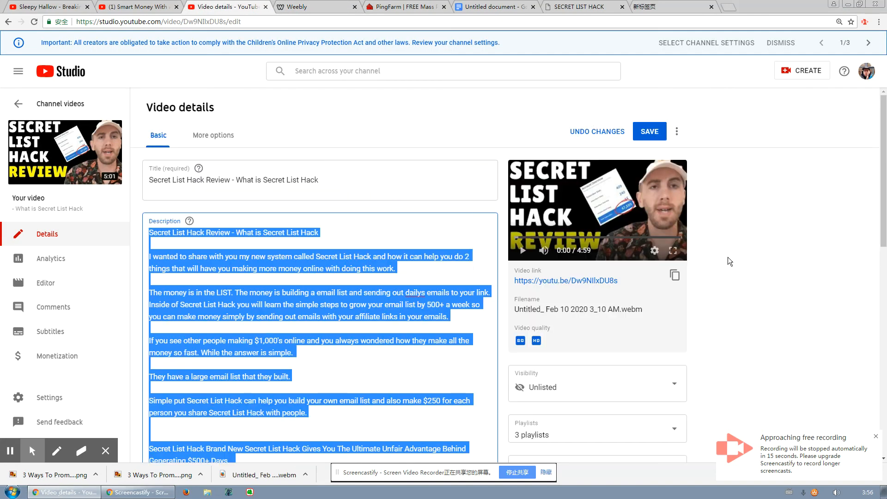
{"action": "mouse_move", "coordinate": [675, 281]}
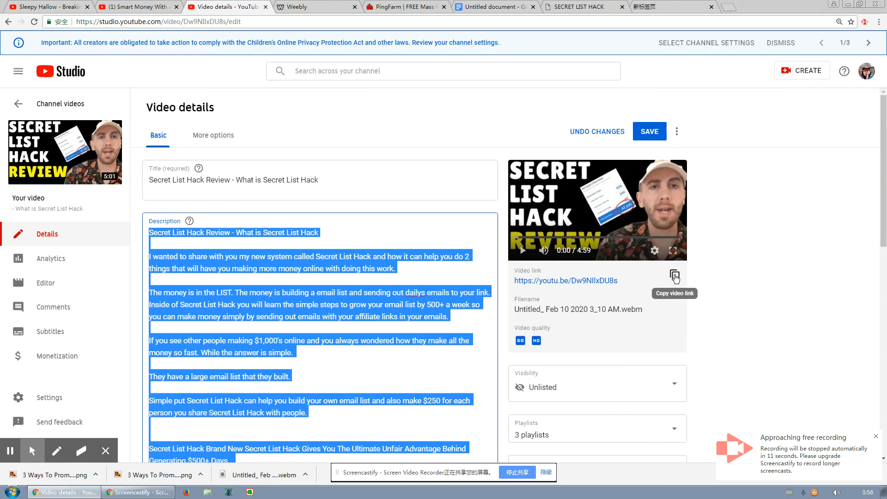
- Copy the Secret List Hack Review video's youtu.be link from its Studio details
{"action": "left_click", "coordinate": [675, 276]}
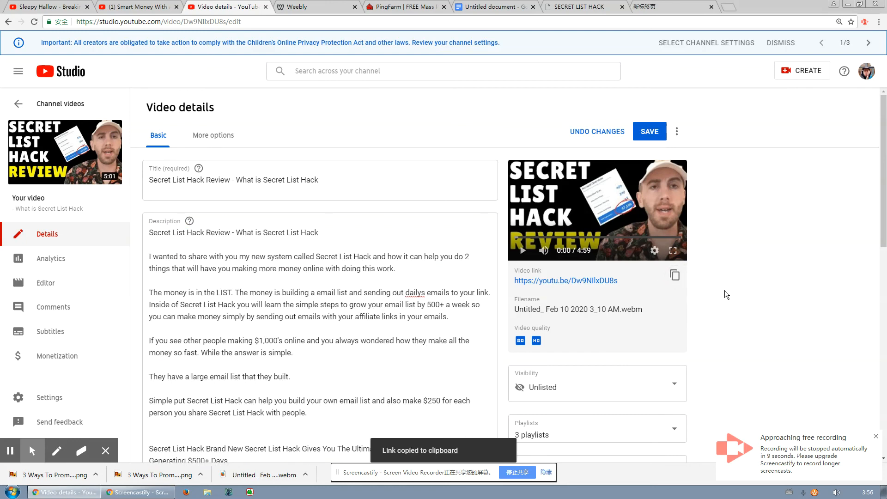
{"action": "mouse_move", "coordinate": [735, 251]}
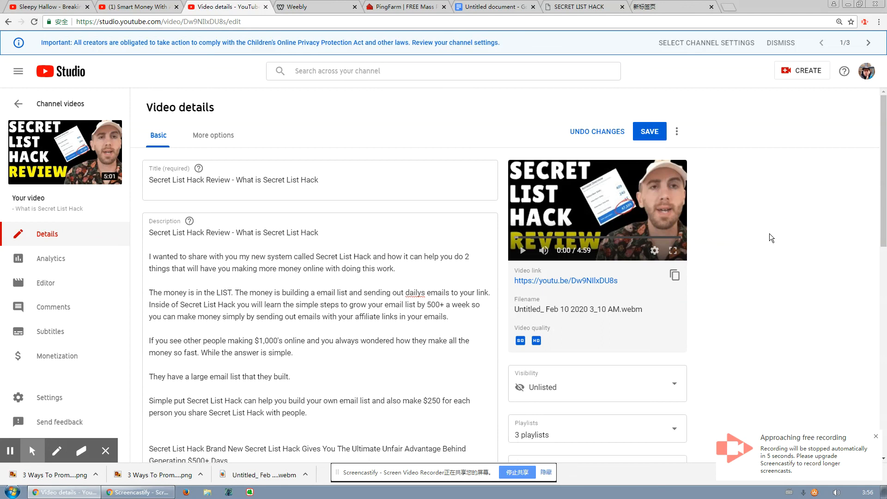
{"action": "mouse_move", "coordinate": [791, 128]}
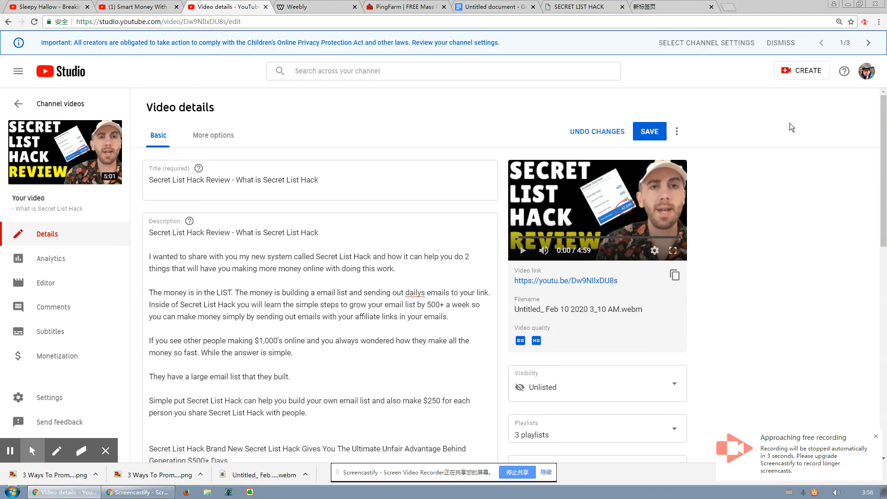